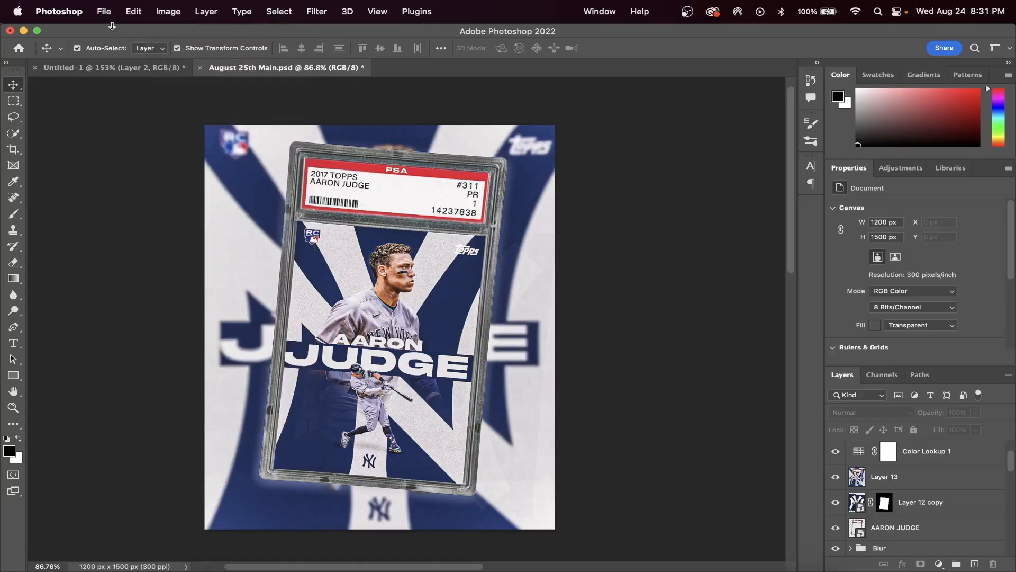
# Create a new 1200×1500 px document at 300 ppi.
pyautogui.click(103, 12)
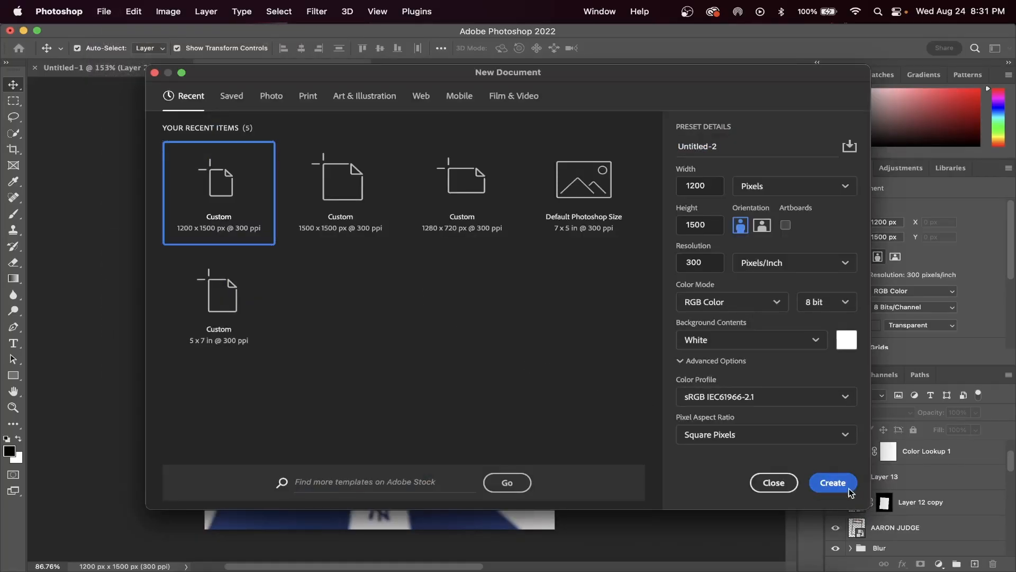
pyautogui.click(833, 482)
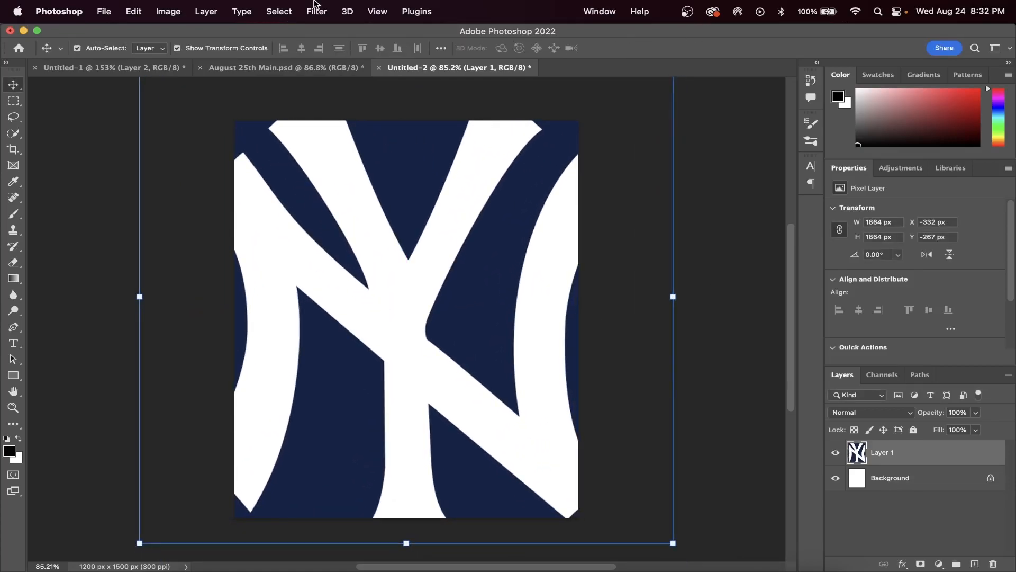
# Add Camera Raw grain of about 67 to the NY logo layer.
pyautogui.click(317, 11)
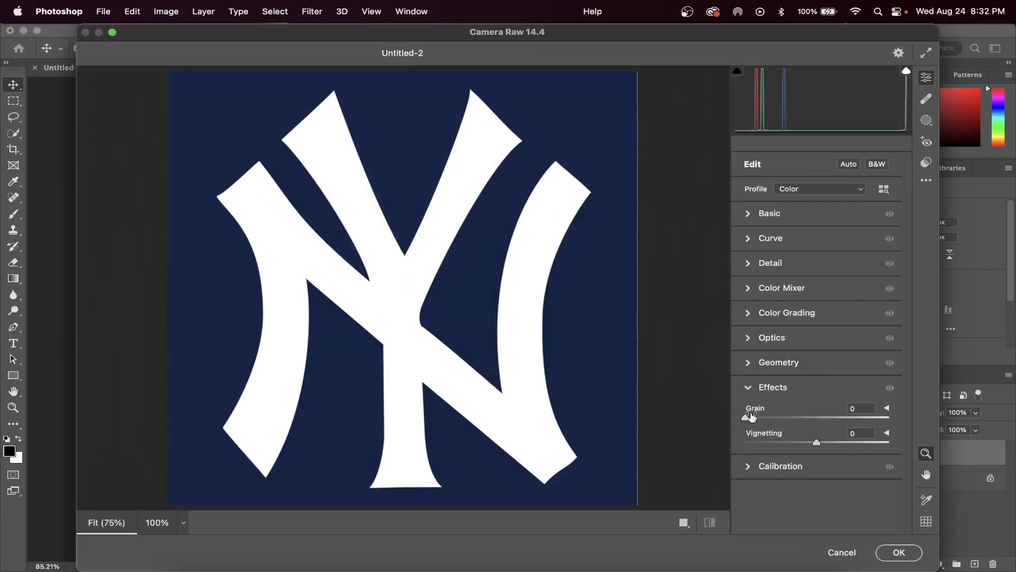
pyautogui.moveTo(748, 418); pyautogui.dragTo(825, 418)
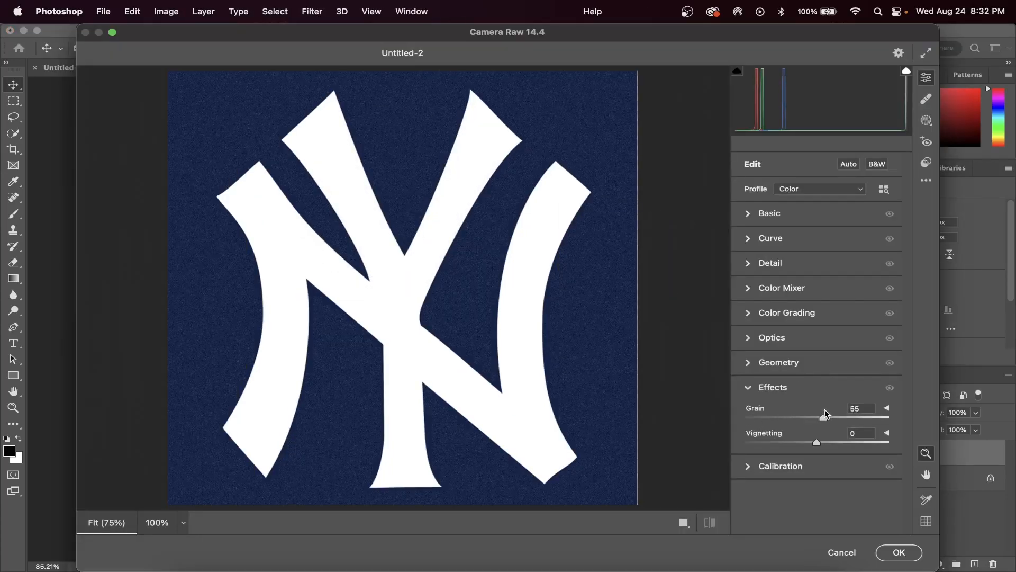
pyautogui.moveTo(826, 416); pyautogui.dragTo(842, 417)
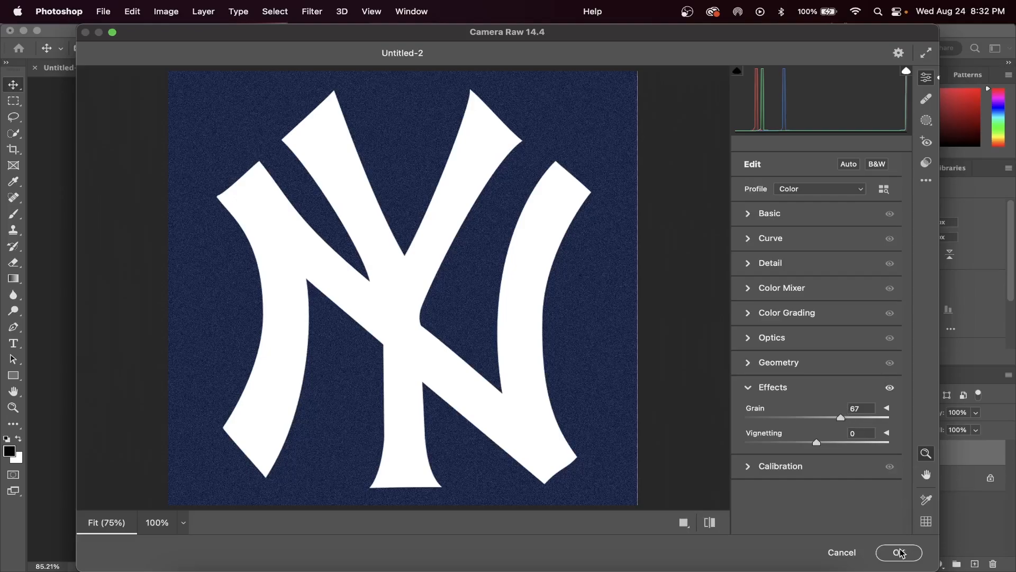
pyautogui.click(898, 552)
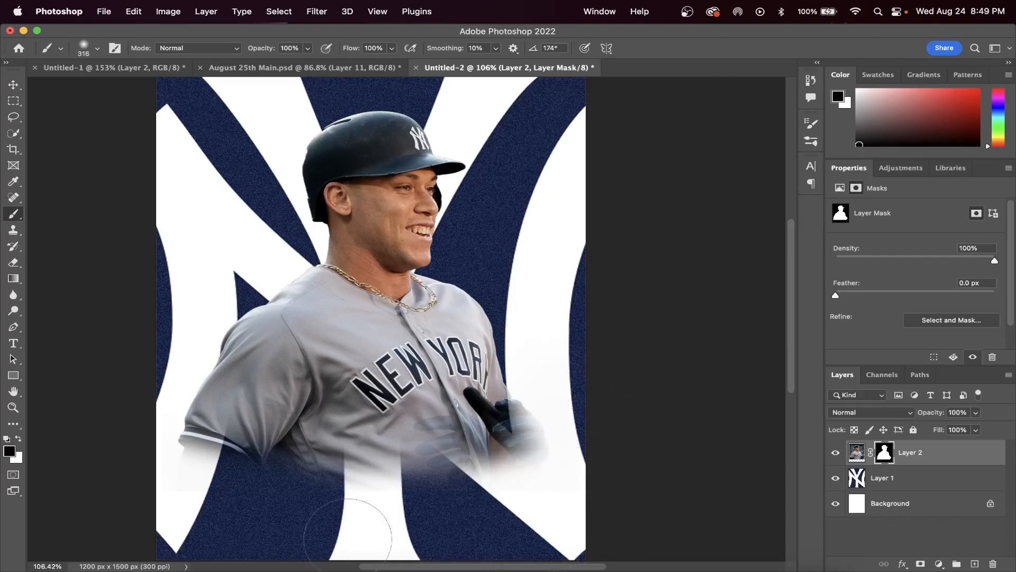
# Add grain of 33 to the player photo in Camera Raw.
pyautogui.click(317, 11)
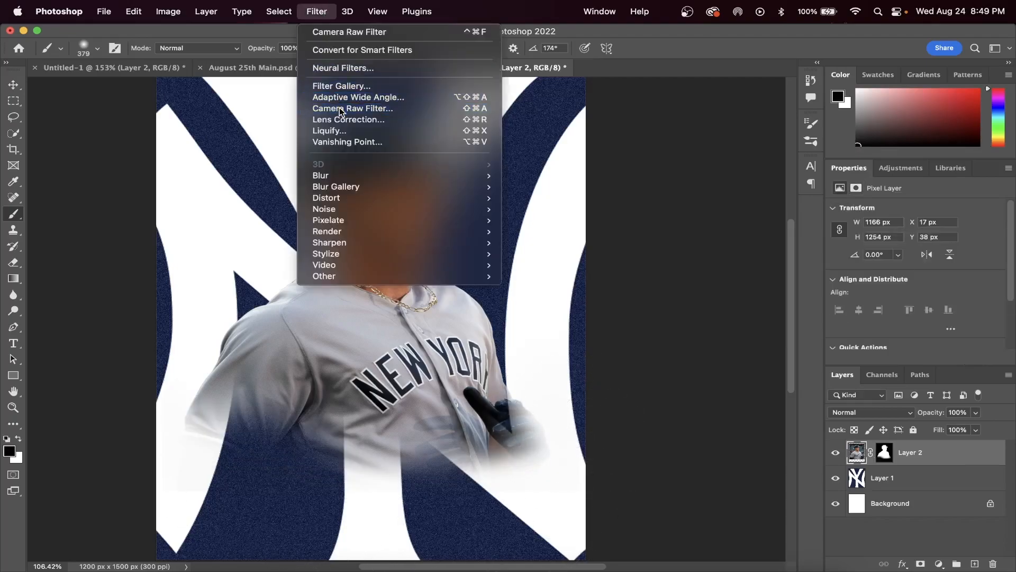
pyautogui.click(352, 108)
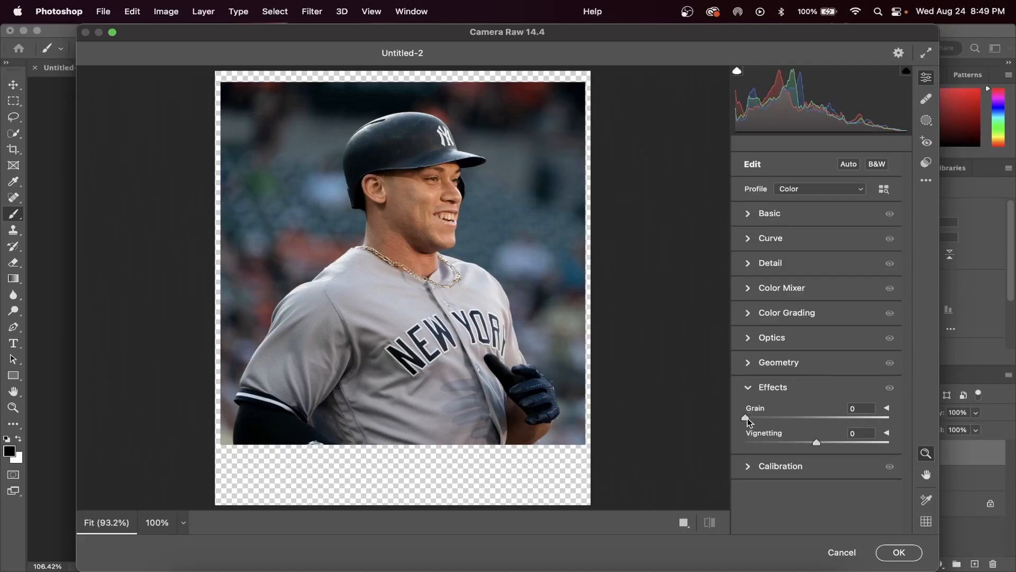
pyautogui.moveTo(744, 418); pyautogui.dragTo(791, 419)
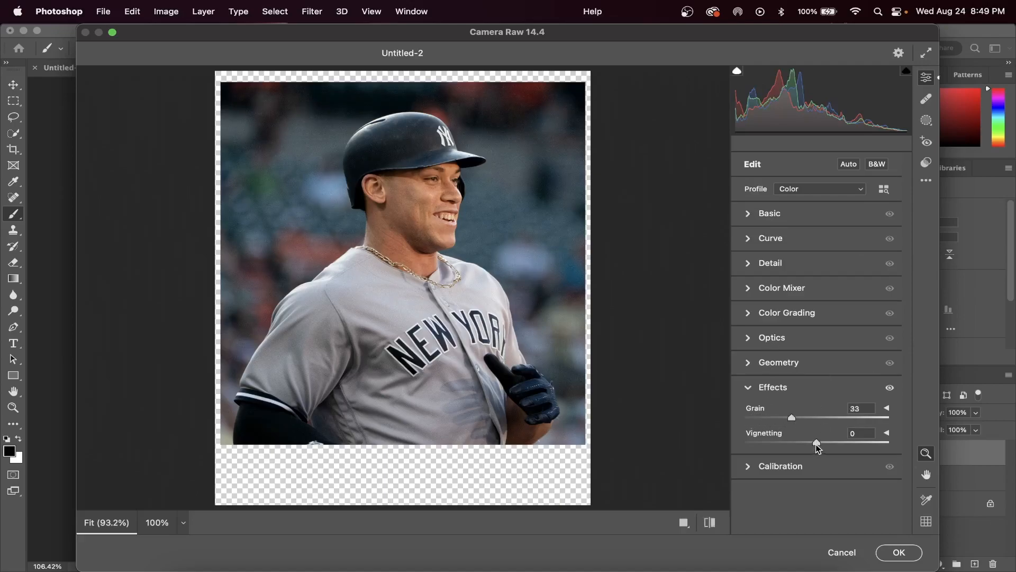
# Set contrast +35, shadows −30, and texture and clarity to +58.
pyautogui.click(770, 237)
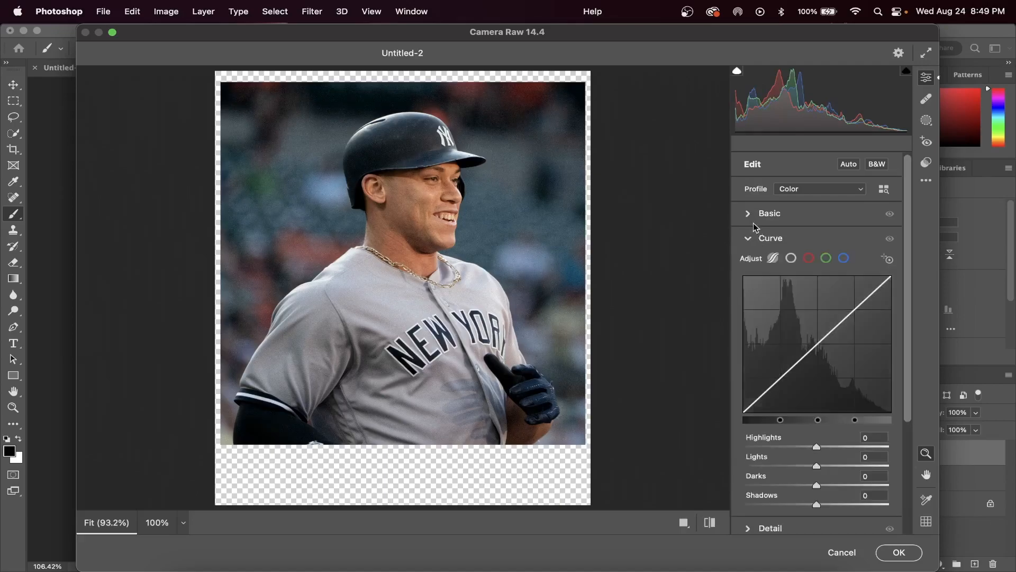
pyautogui.click(769, 212)
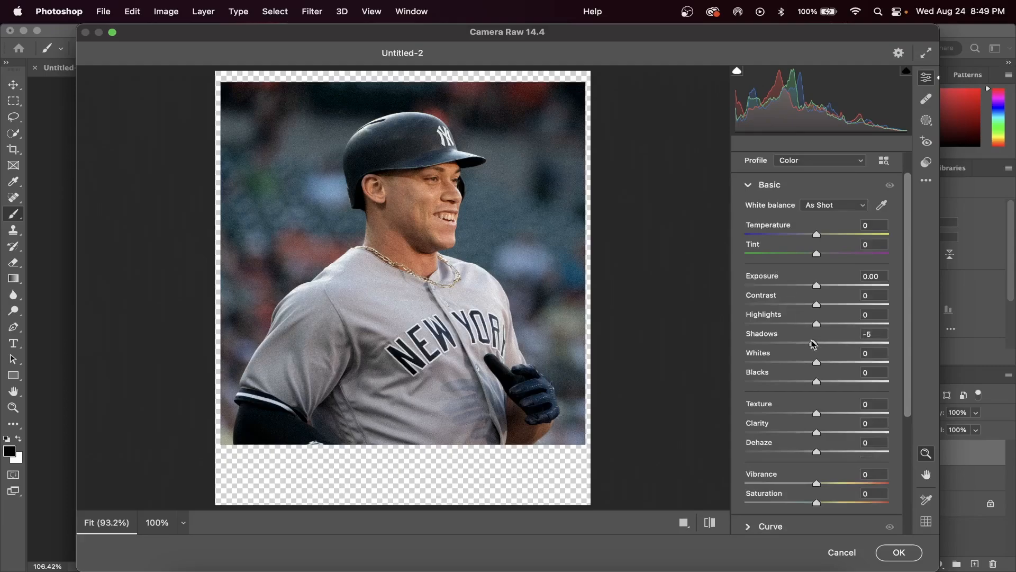
pyautogui.moveTo(817, 304); pyautogui.dragTo(832, 305)
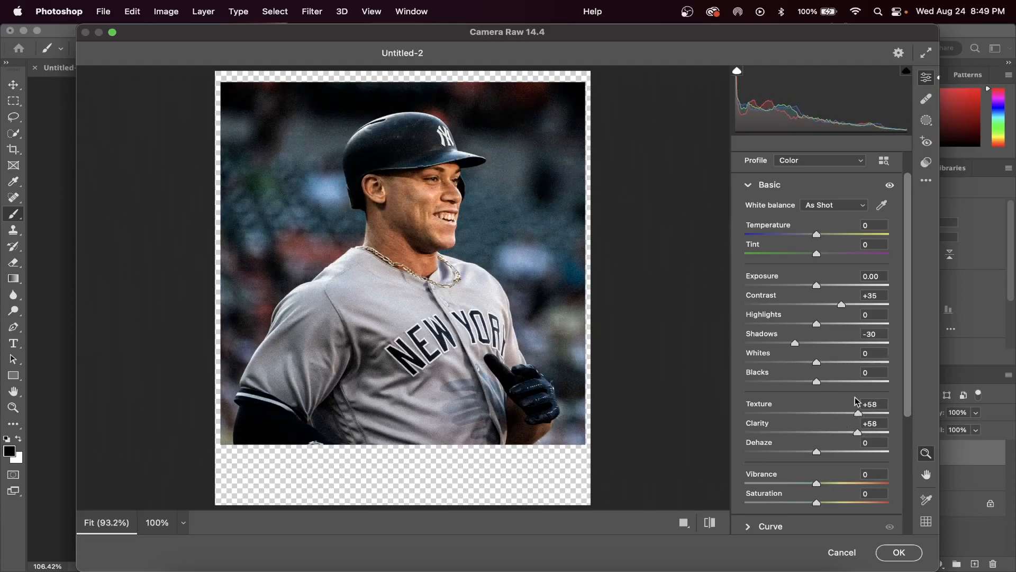
pyautogui.moveTo(817, 483); pyautogui.dragTo(836, 483)
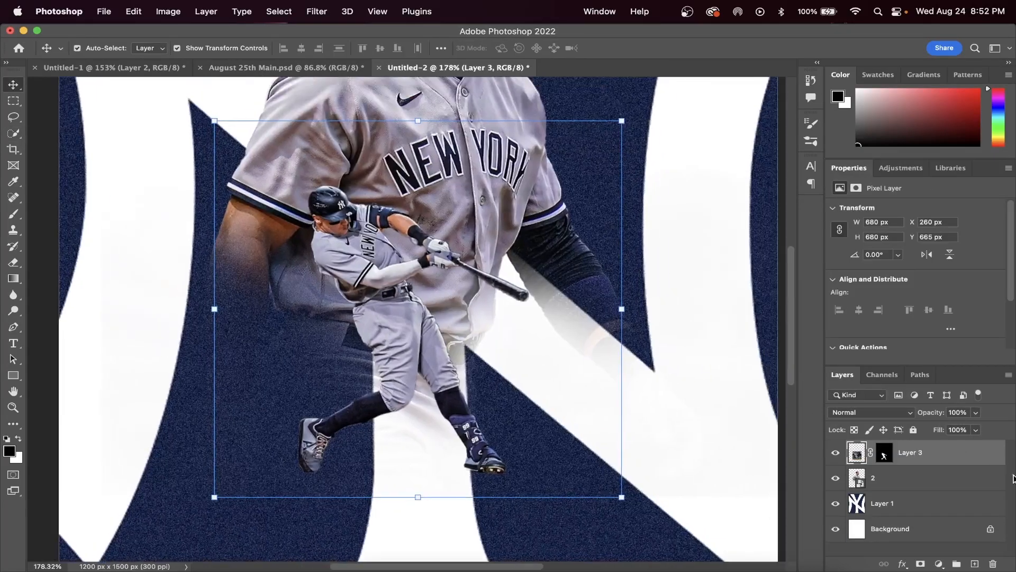
# Duplicate the batter layer, turn the copy solid black, and flip it horizontally and vertically.
pyautogui.press('cmd+j')
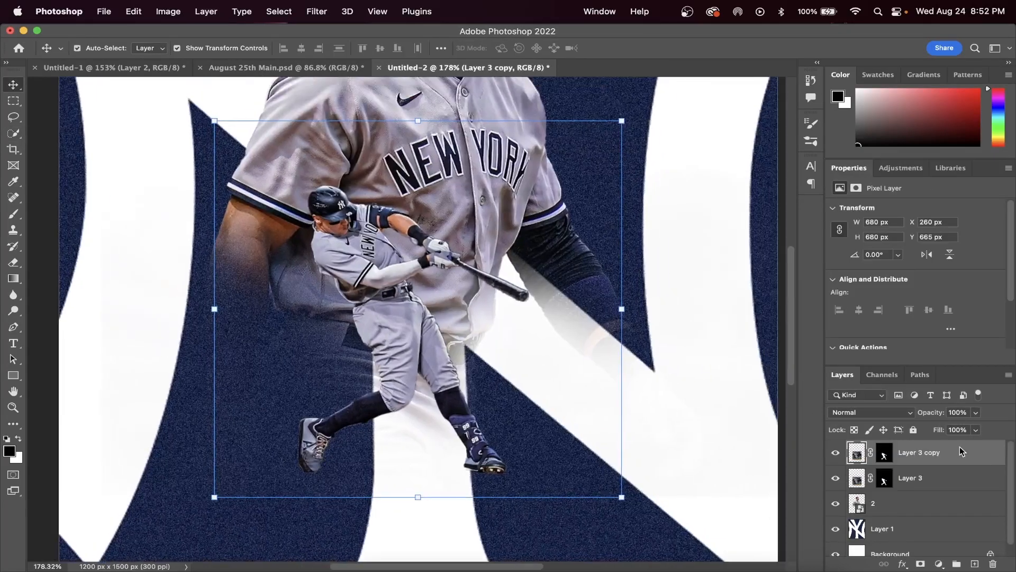
pyautogui.press('cmd+j')
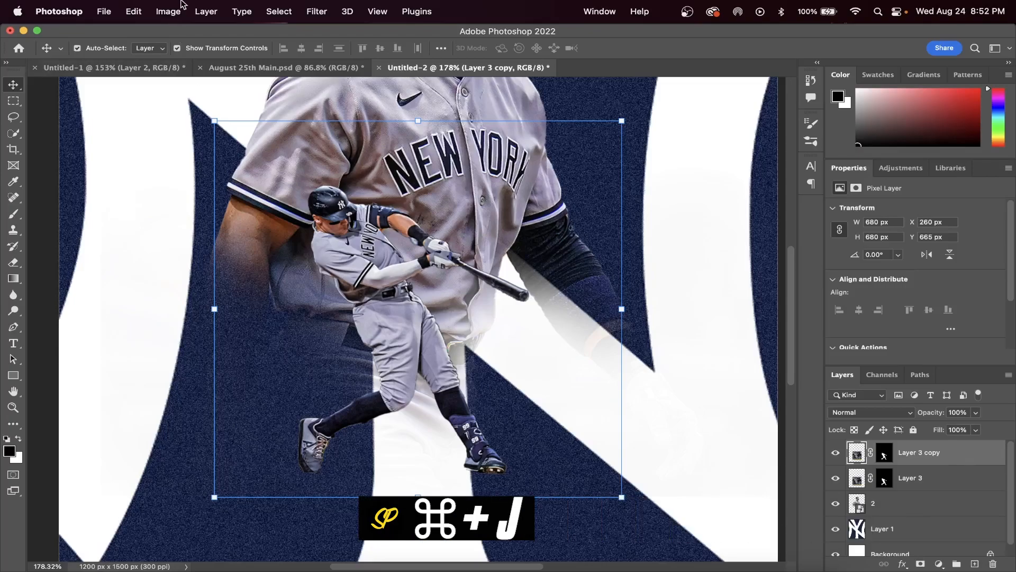
pyautogui.click(168, 11)
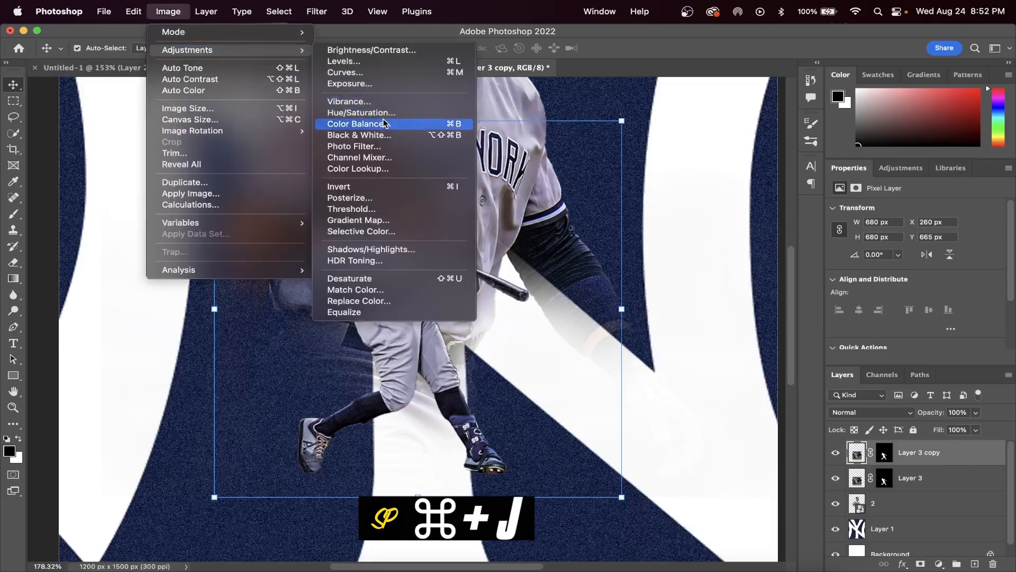
pyautogui.click(362, 112)
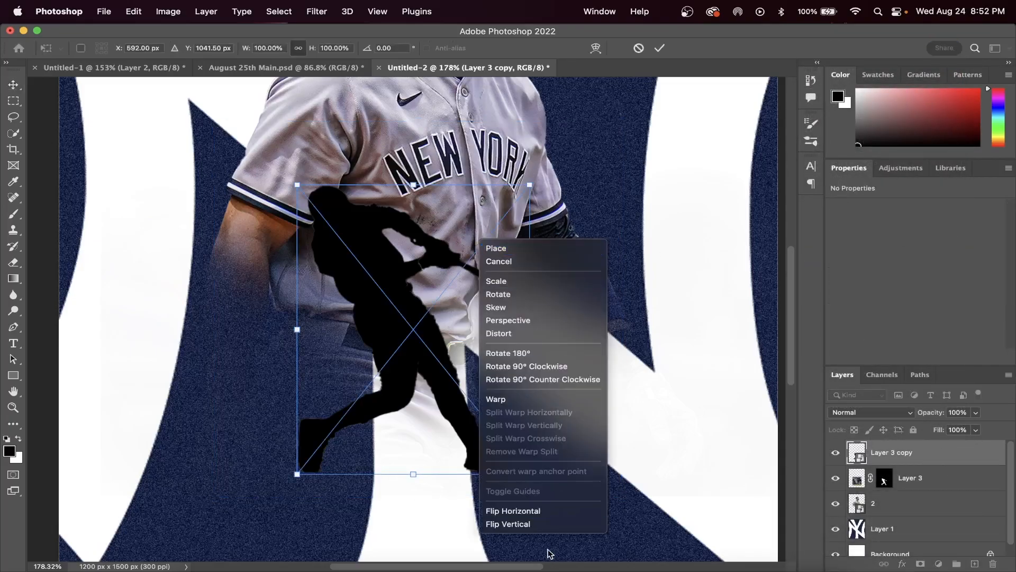
pyautogui.click(513, 511)
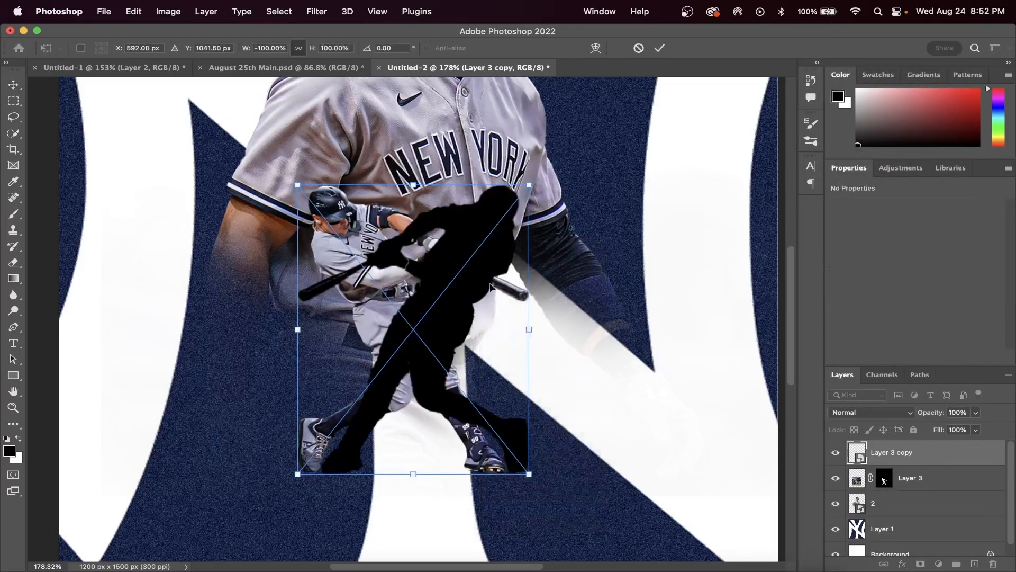
pyautogui.rightClick(489, 288)
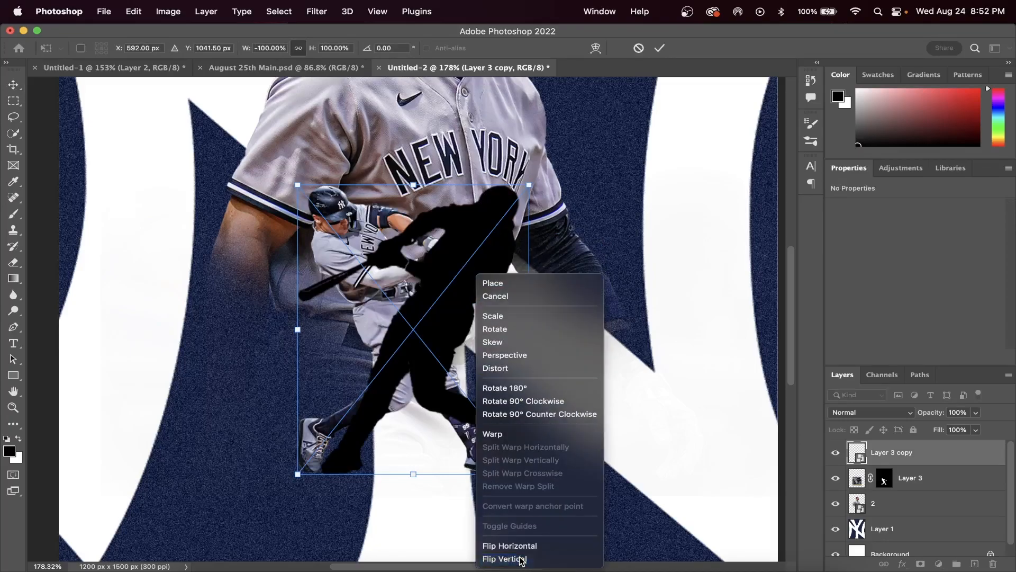
pyautogui.click(504, 559)
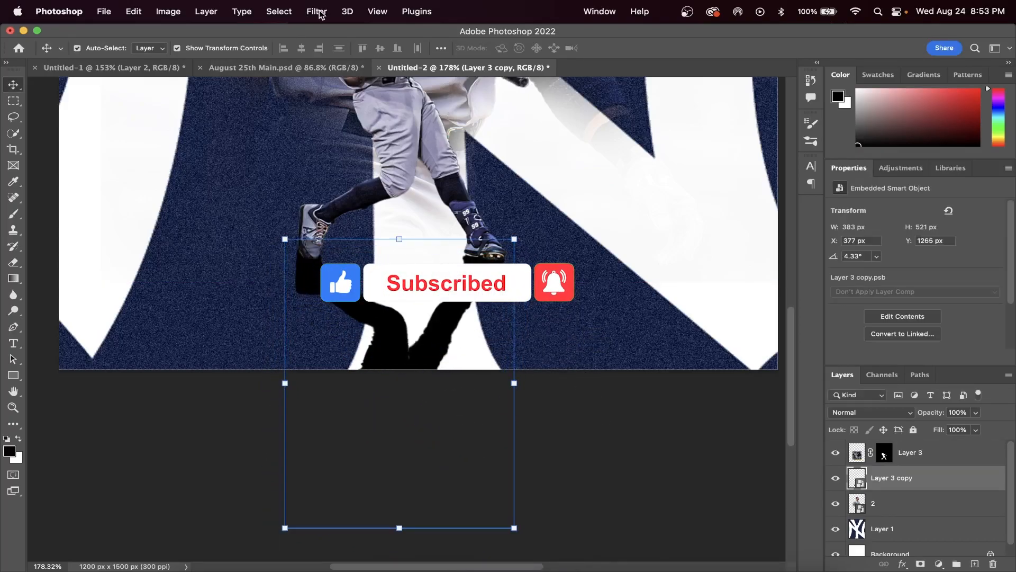
# Soften the shadow with a 30 px Gaussian Blur and adjust the new layer's opacity.
pyautogui.click(318, 11)
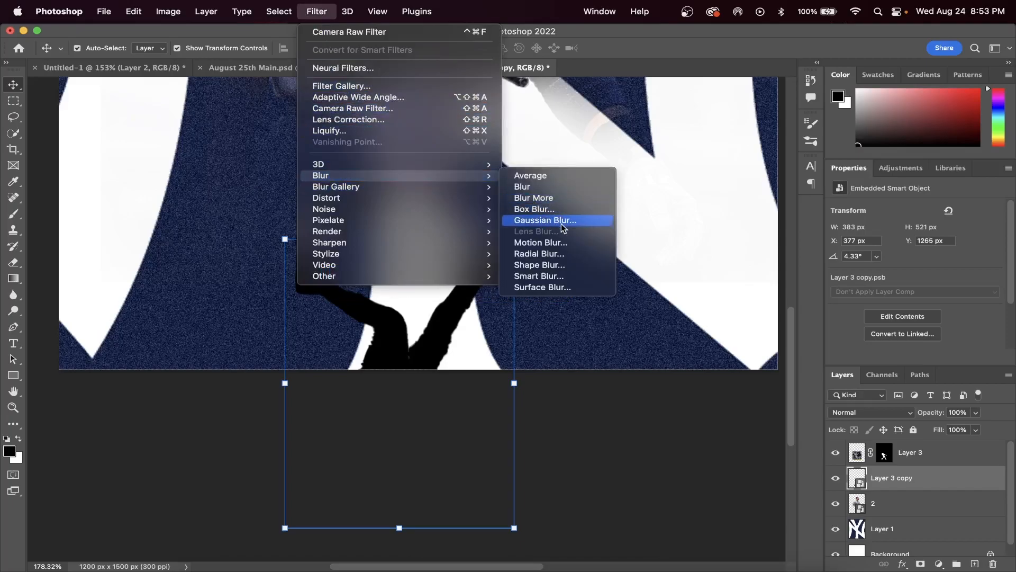
pyautogui.click(544, 220)
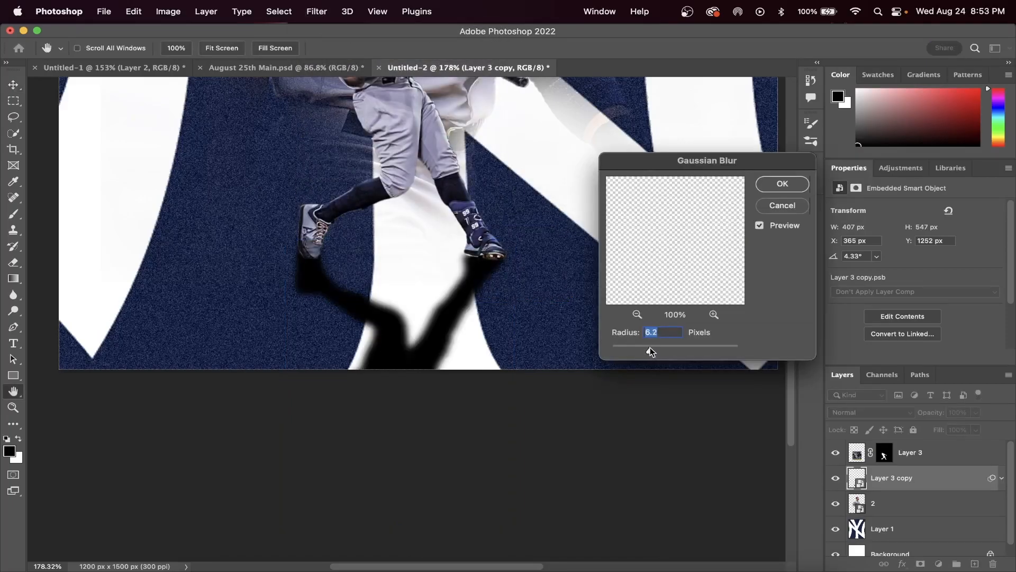
pyautogui.moveTo(652, 352); pyautogui.dragTo(673, 350)
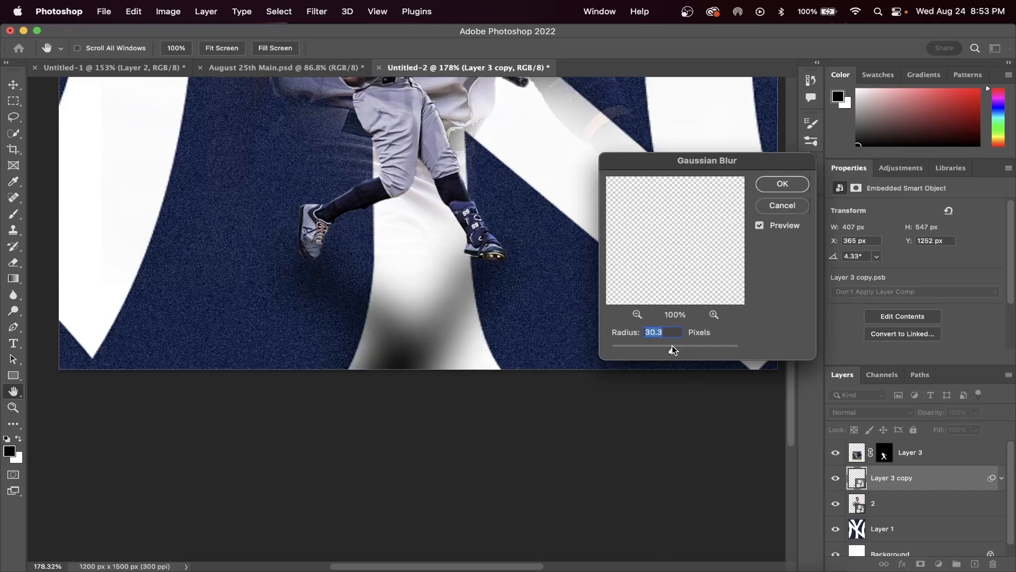
pyautogui.click(782, 184)
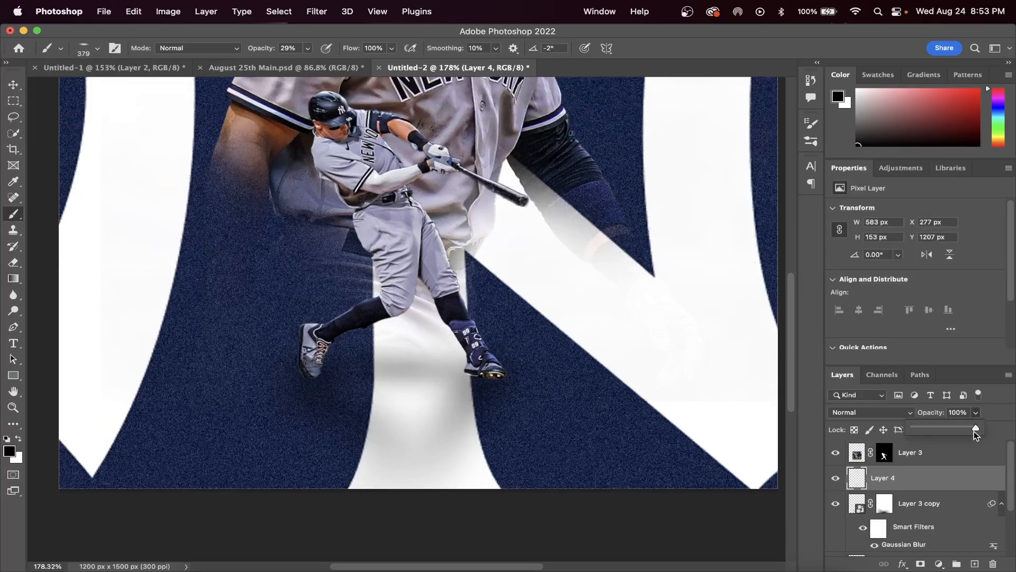
pyautogui.moveTo(974, 429); pyautogui.dragTo(953, 429)
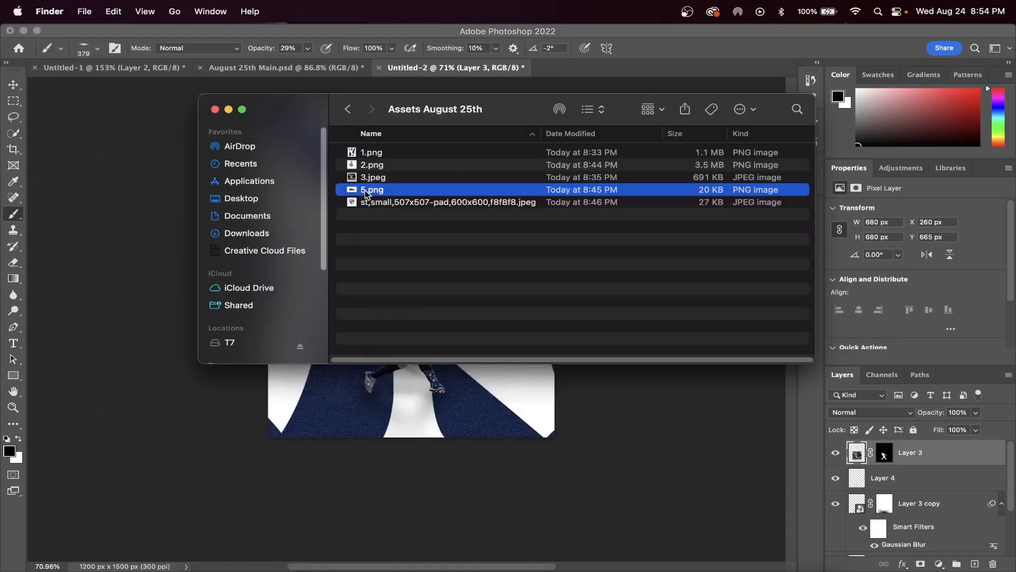
# Pick 5.png from the Assets August 25th folder to add to the card.
pyautogui.click(447, 201)
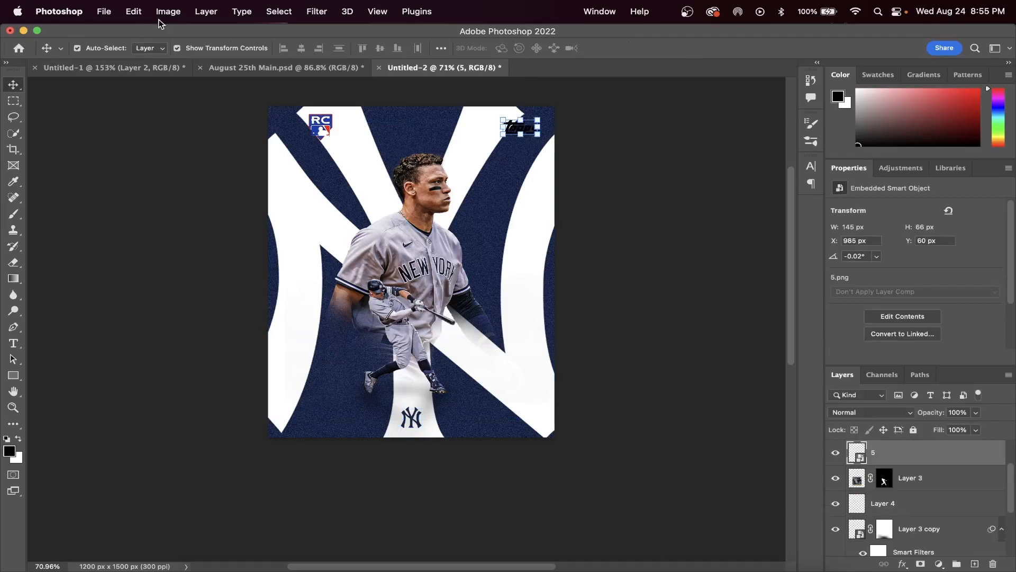
# Open Hue/Saturation to turn the Topps logo white.
pyautogui.click(167, 11)
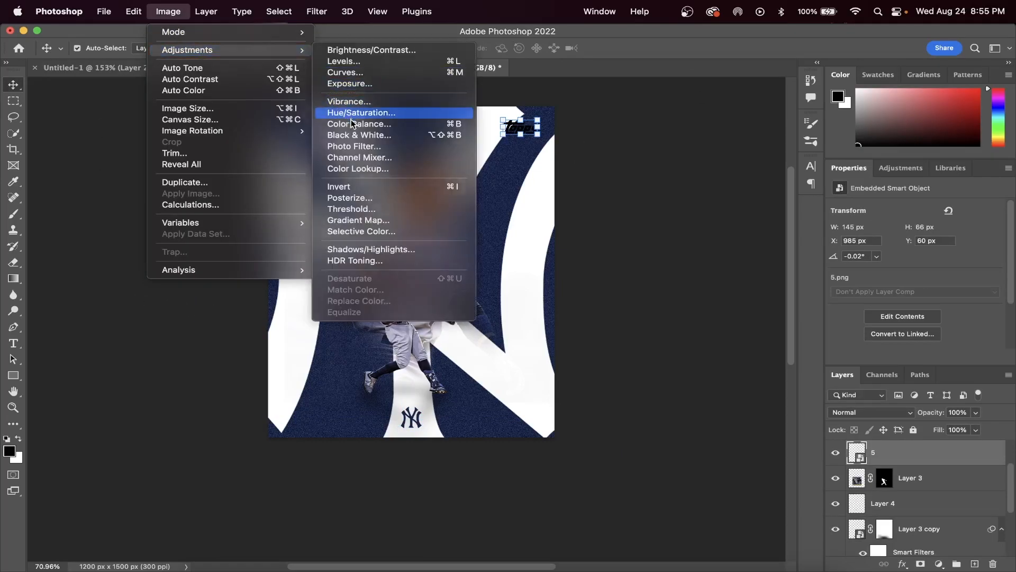
pyautogui.click(361, 112)
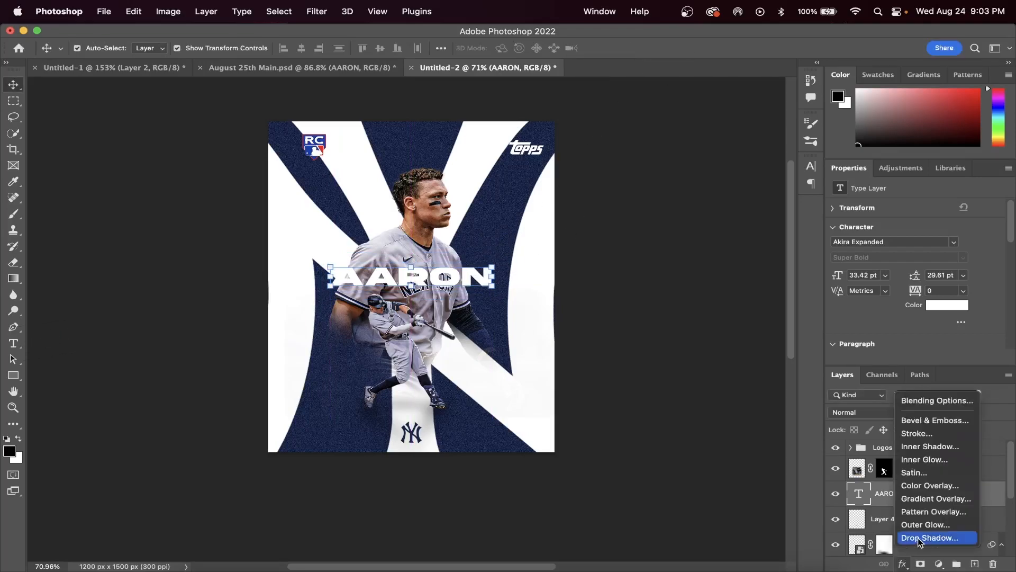
# Give the AARON text a drop shadow with 29 px size and 25% opacity.
pyautogui.click(930, 538)
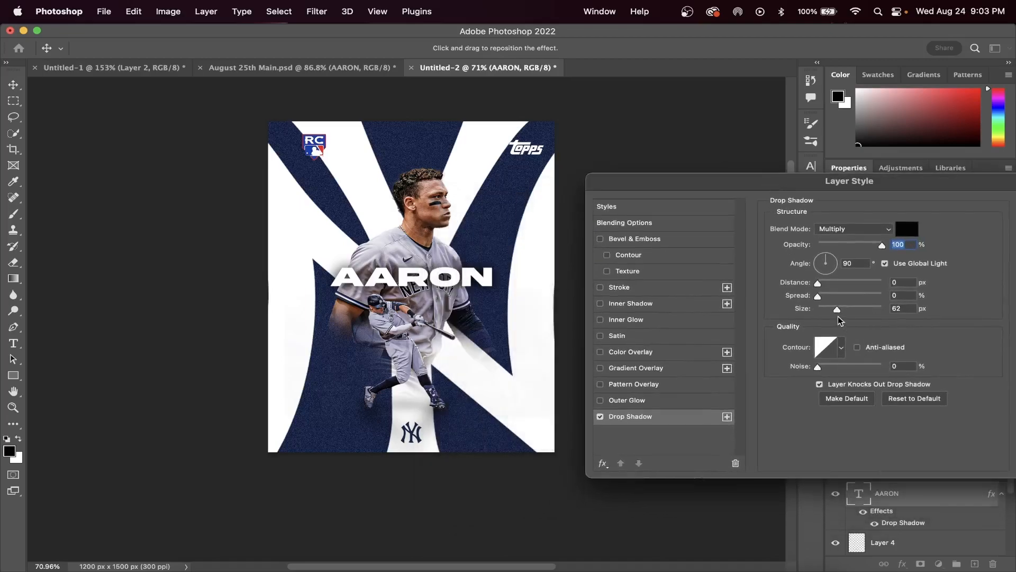
pyautogui.moveTo(837, 308); pyautogui.dragTo(828, 309)
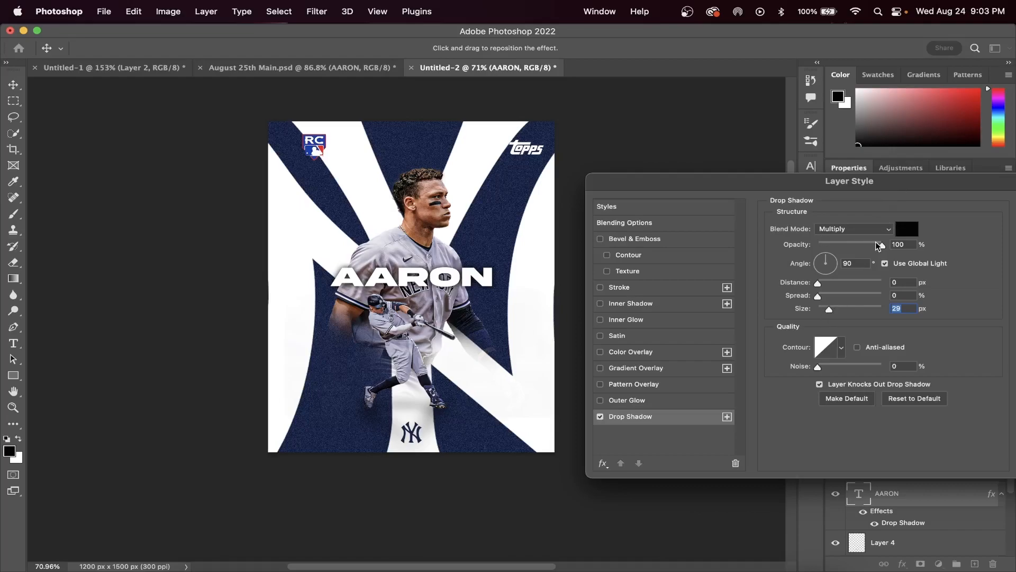
pyautogui.moveTo(893, 244); pyautogui.dragTo(833, 244)
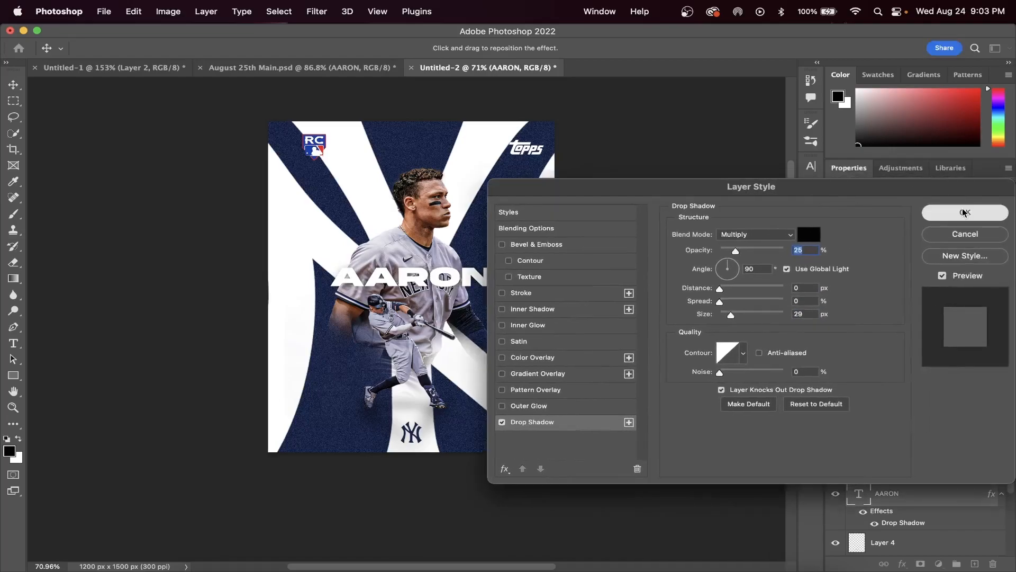
pyautogui.click(966, 213)
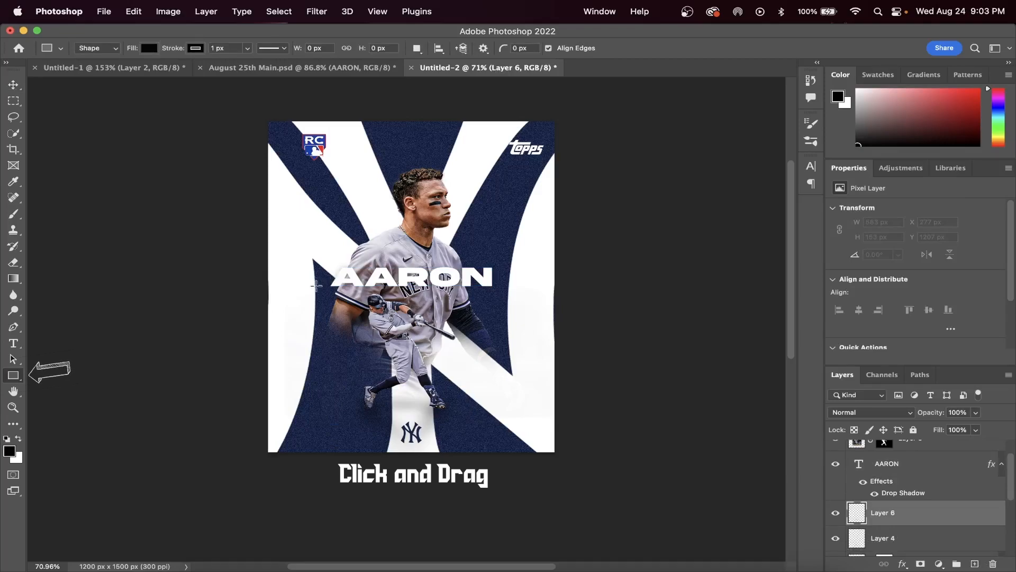
# Draw a wide bar beneath AARON and fill it with navy #000829.
pyautogui.moveTo(319, 287); pyautogui.dragTo(512, 317)
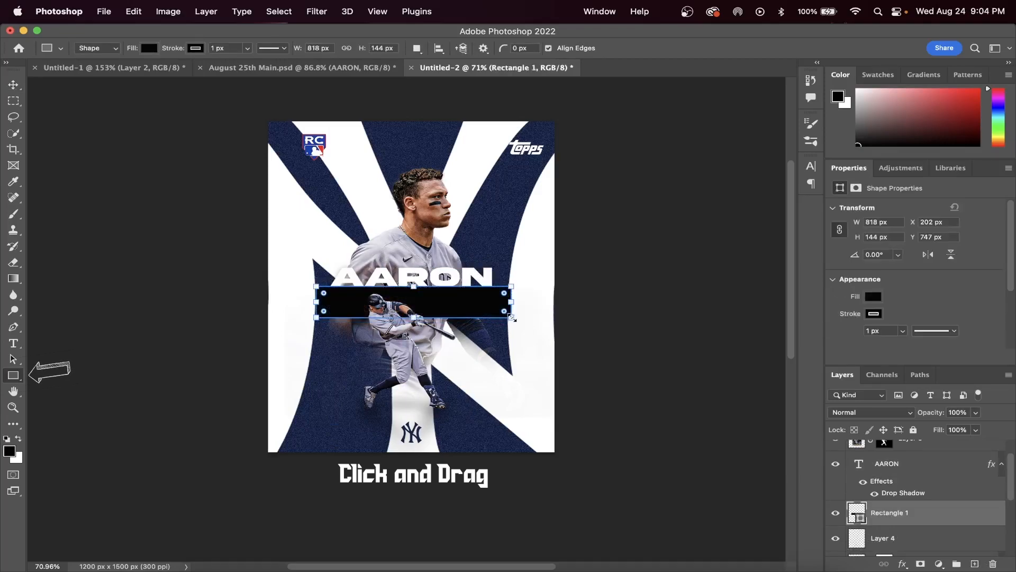
pyautogui.click(149, 48)
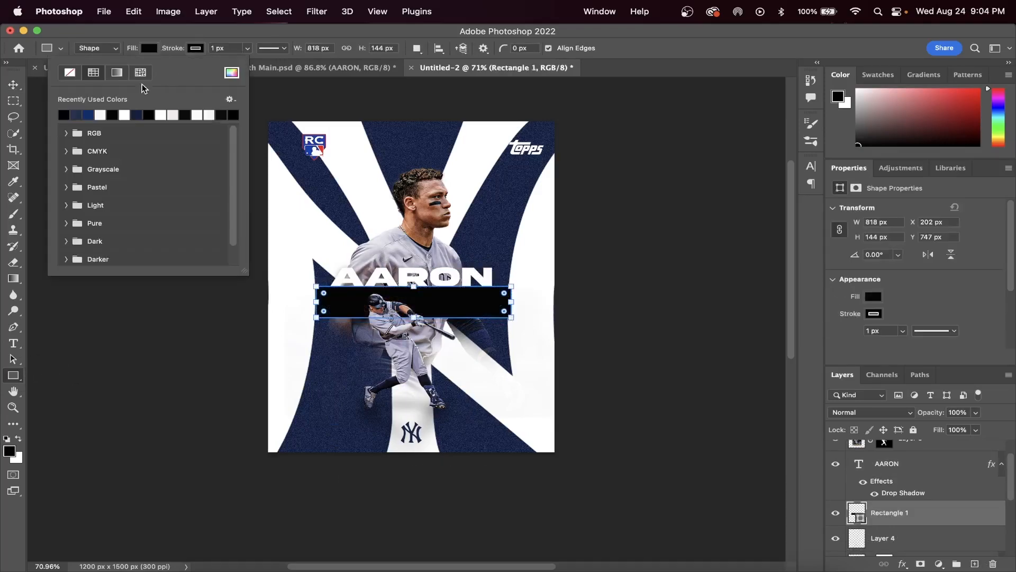
pyautogui.click(873, 297)
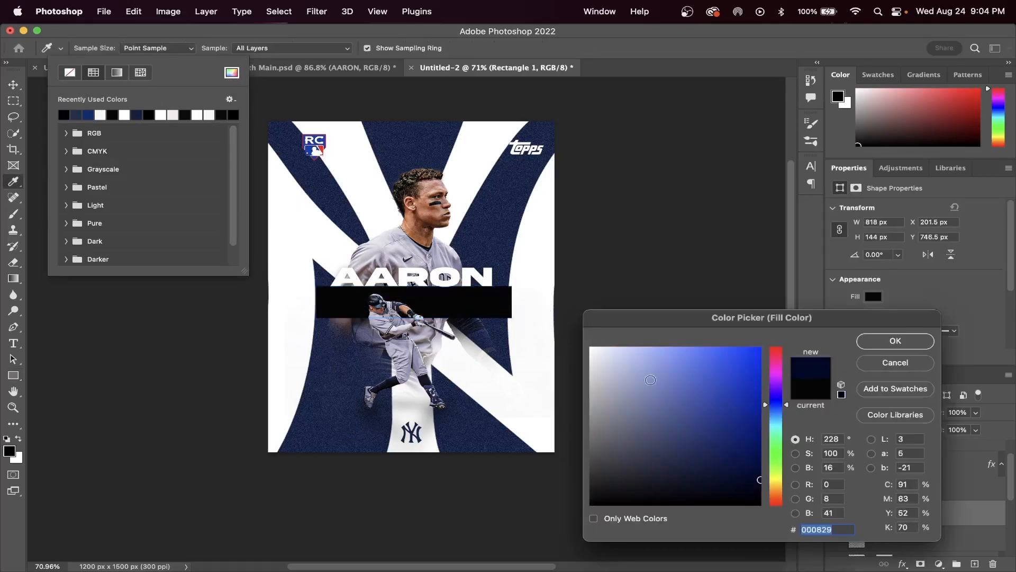
pyautogui.click(895, 341)
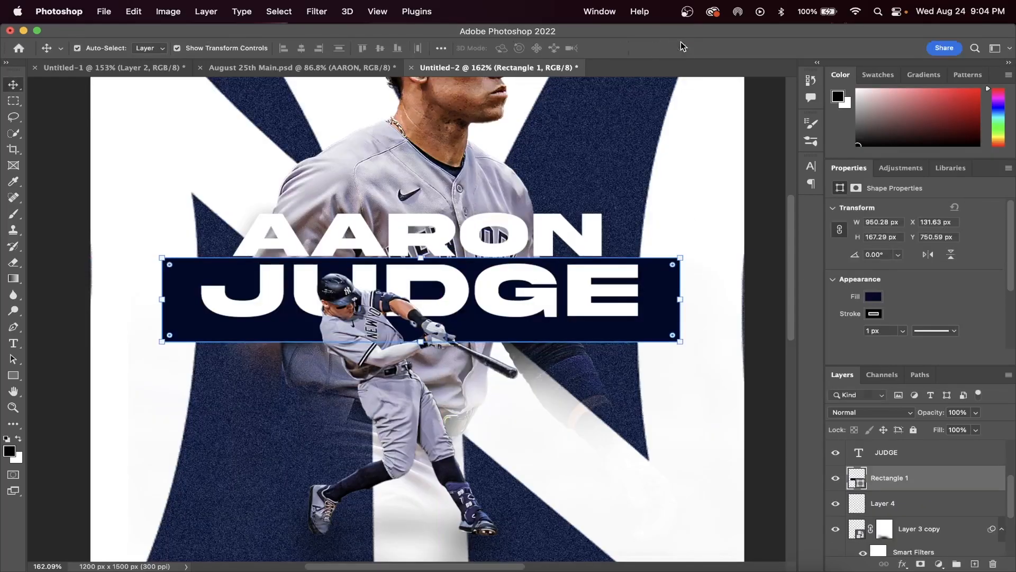
# Deselect and brighten the JUDGE bar's navy fill slightly.
pyautogui.click(873, 296)
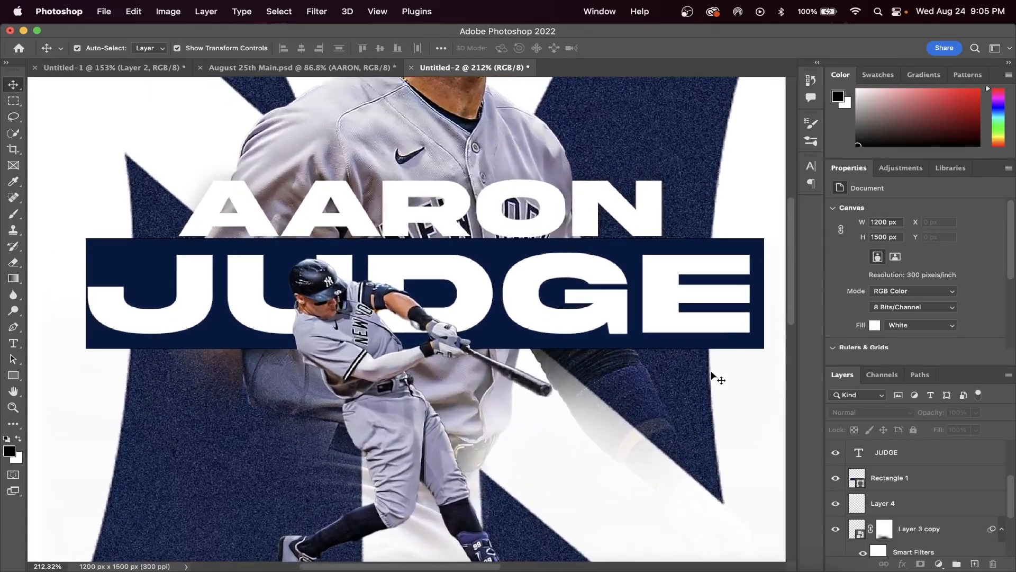
pyautogui.click(910, 451)
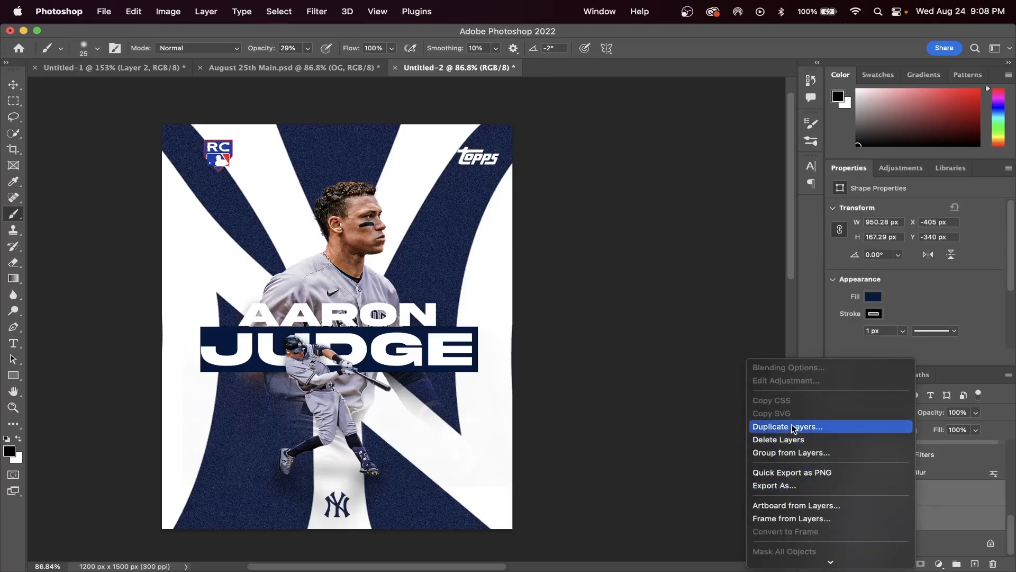
# Duplicate the card layers into the same document and bring up the merge options for the copies.
pyautogui.click(788, 425)
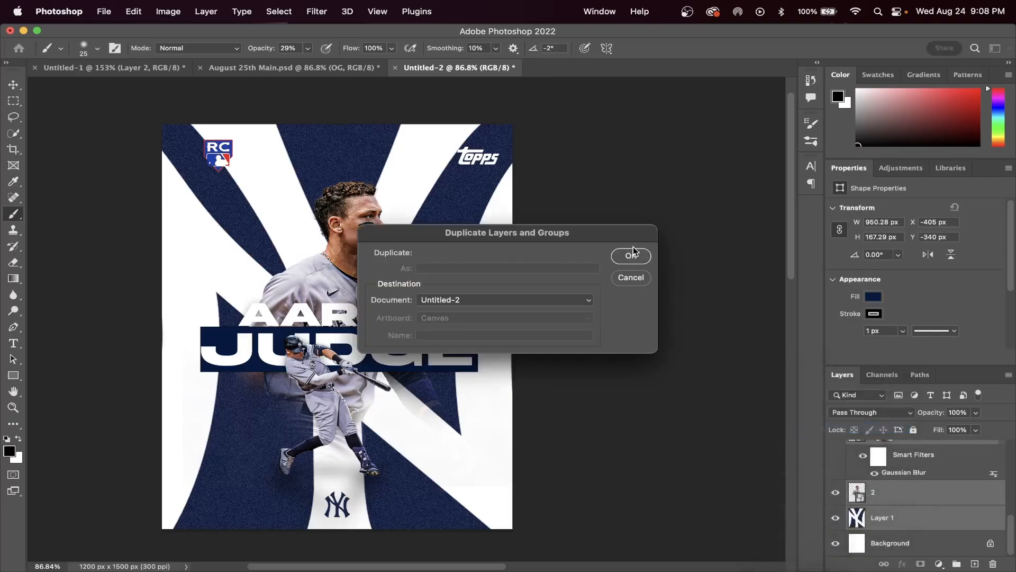
pyautogui.click(630, 254)
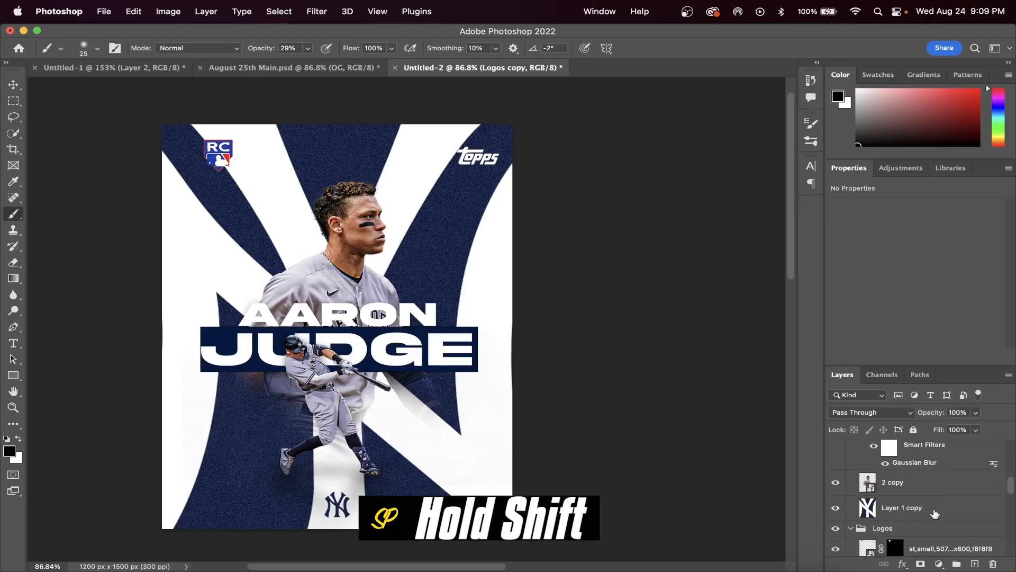
pyautogui.rightClick(901, 507)
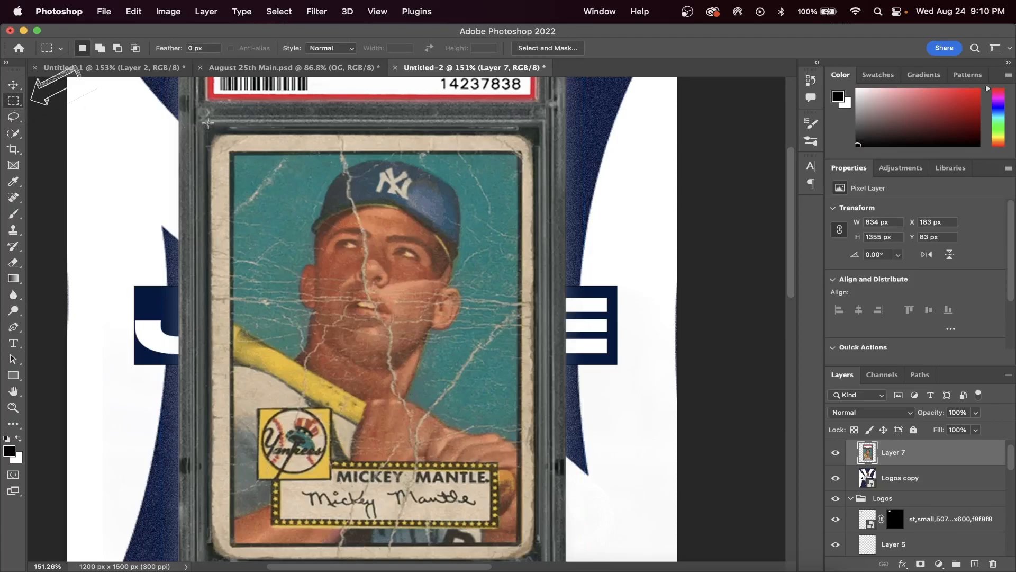
# Select the card window area inside the Mantle slab, fine-tuning the selection edges.
pyautogui.moveTo(206, 127); pyautogui.dragTo(361, 390)
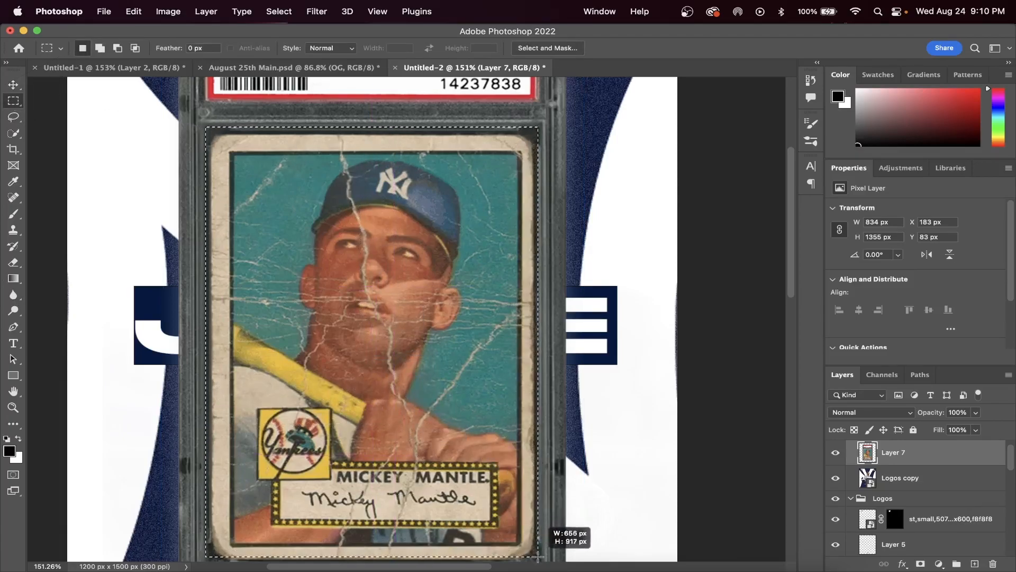
pyautogui.moveTo(537, 556); pyautogui.dragTo(540, 559)
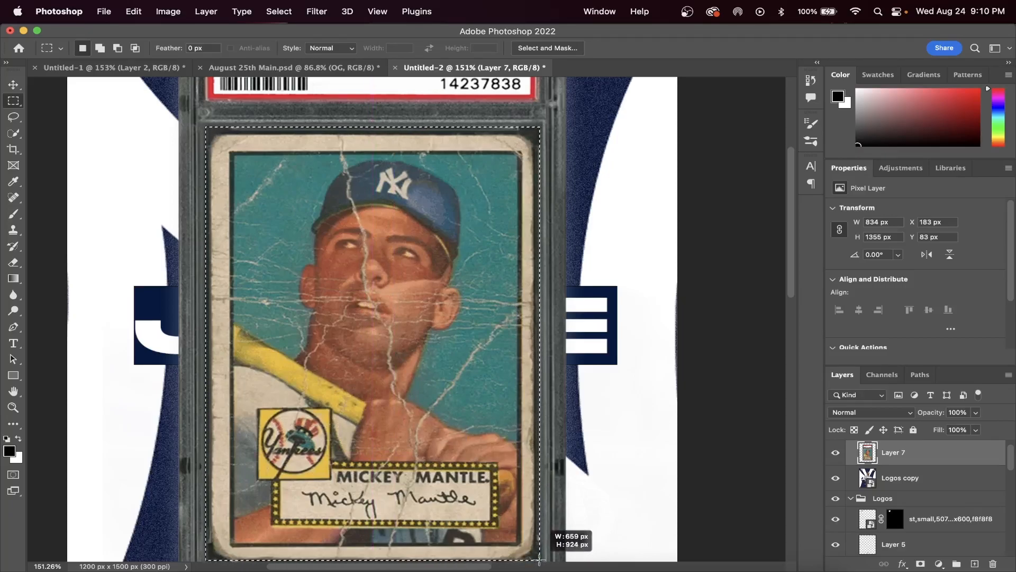
pyautogui.moveTo(540, 557); pyautogui.dragTo(540, 556)
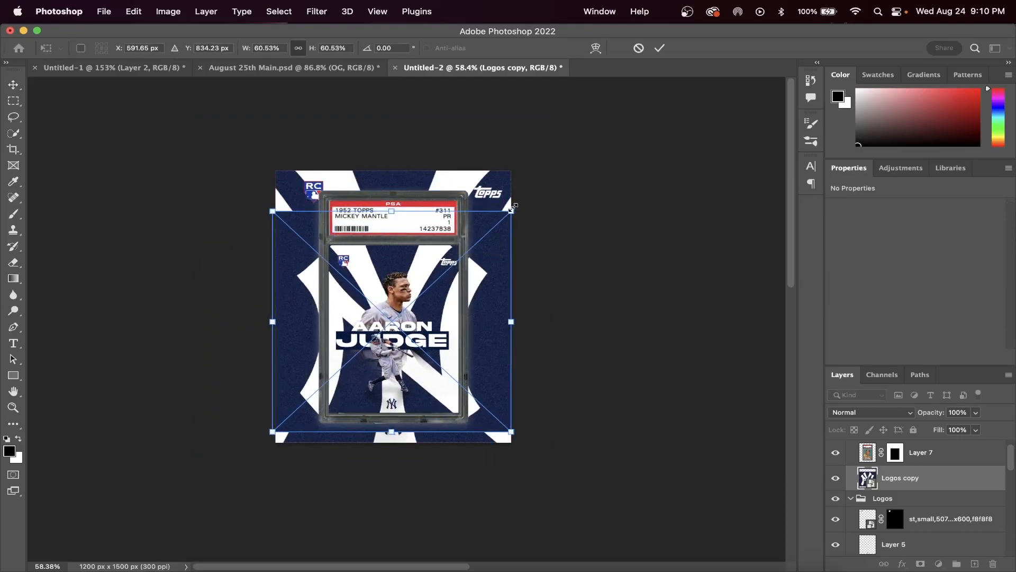
# Position the scaled Judge artwork within the slab's card window.
pyautogui.moveTo(514, 206); pyautogui.dragTo(510, 216)
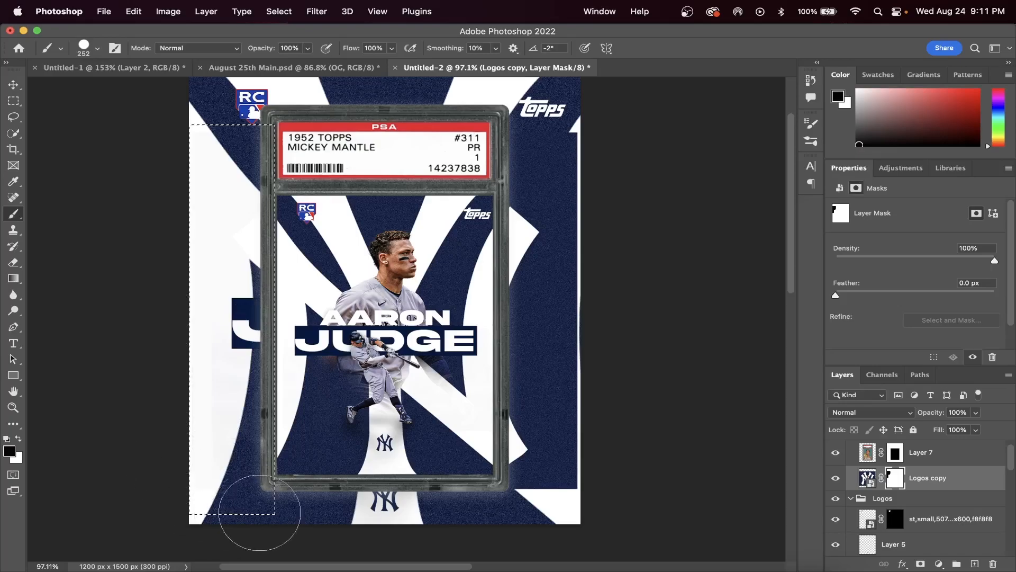
# Marquee-select and mask the Logos copy overflow right of the slab, then deselect.
pyautogui.click(278, 12)
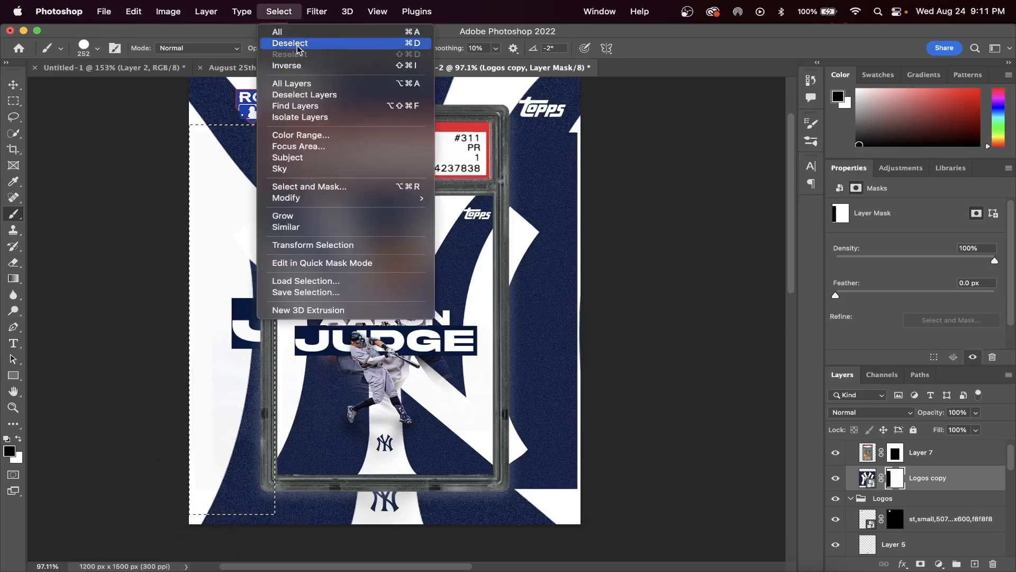
pyautogui.click(290, 43)
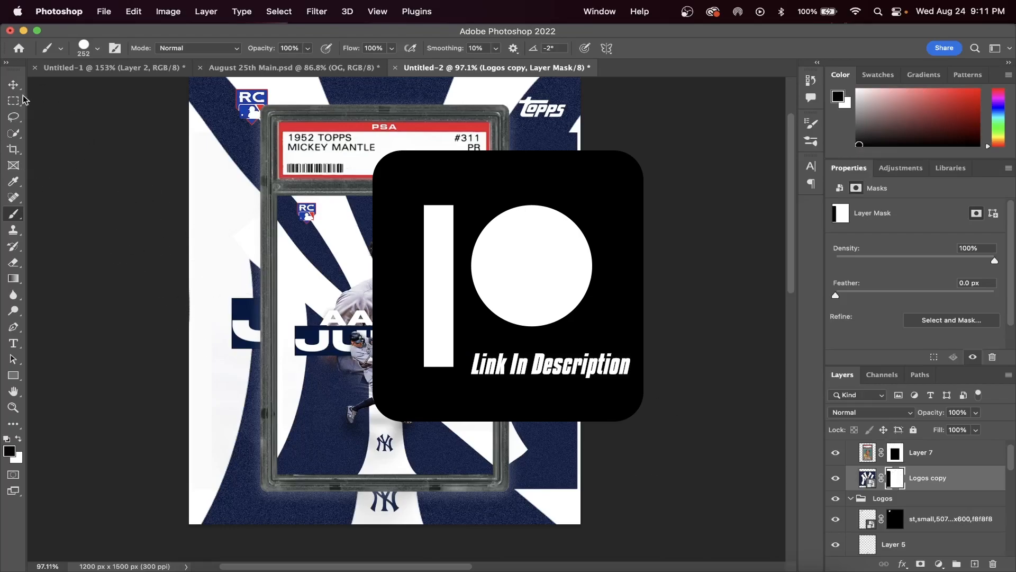
pyautogui.click(13, 100)
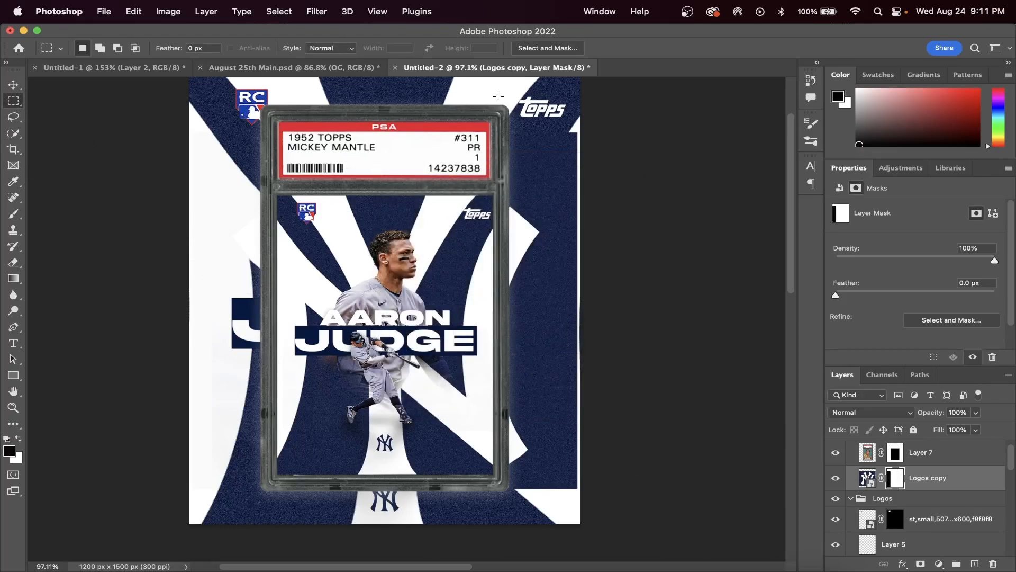
pyautogui.moveTo(499, 96); pyautogui.dragTo(577, 459)
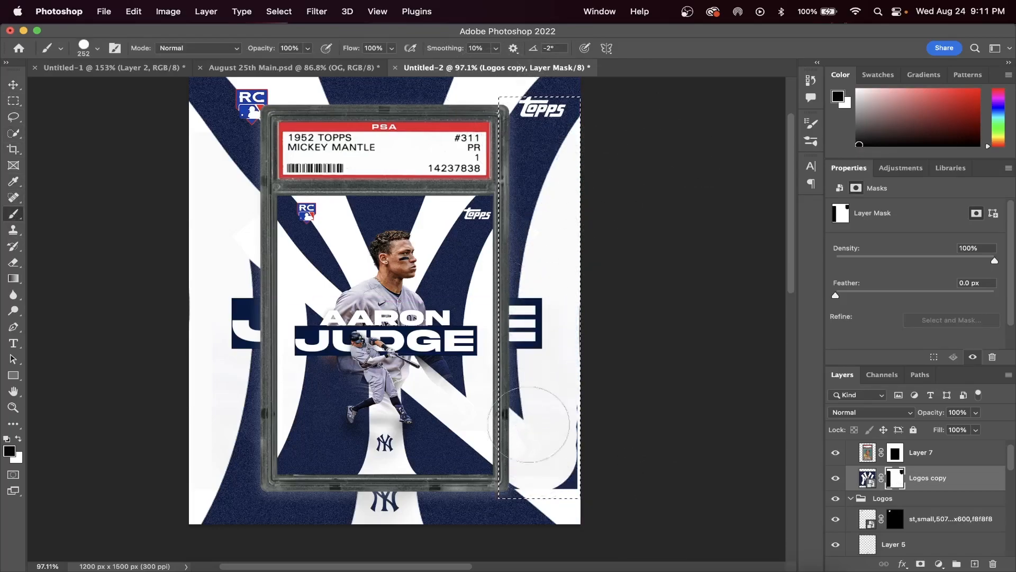
pyautogui.click(278, 11)
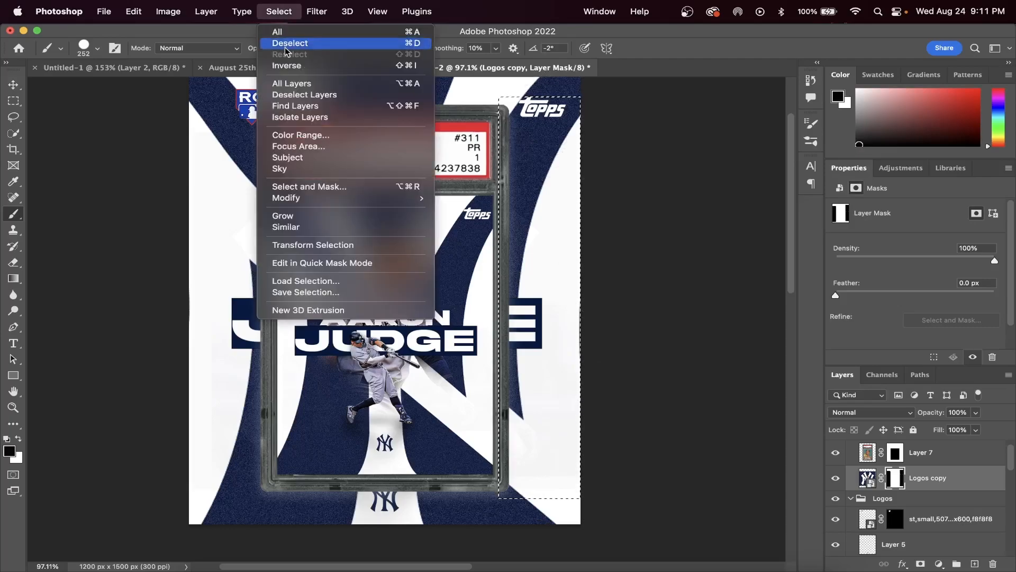
pyautogui.click(290, 42)
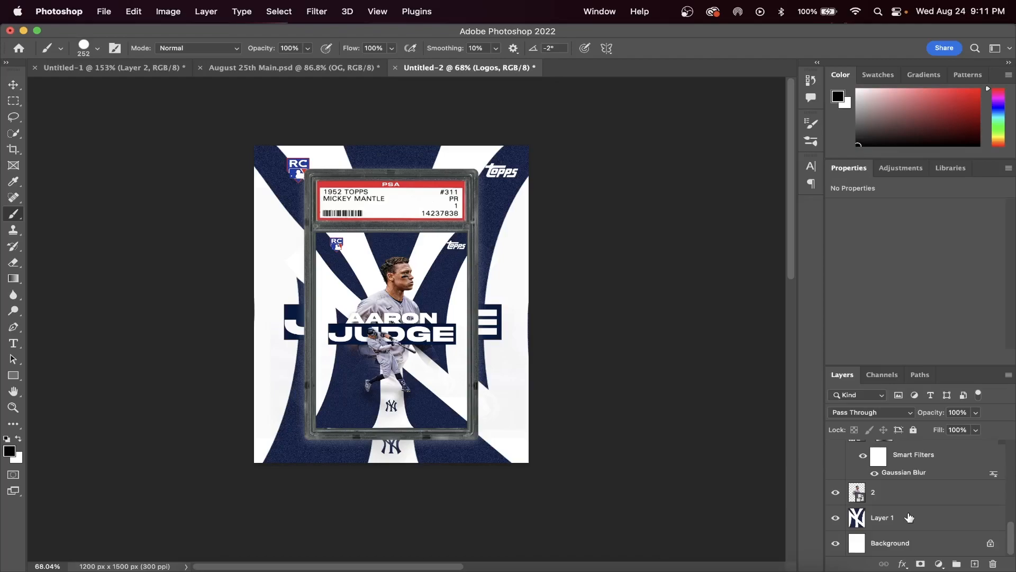
# Apply a small-radius Gaussian Blur to the Logos background layer.
pyautogui.click(882, 517)
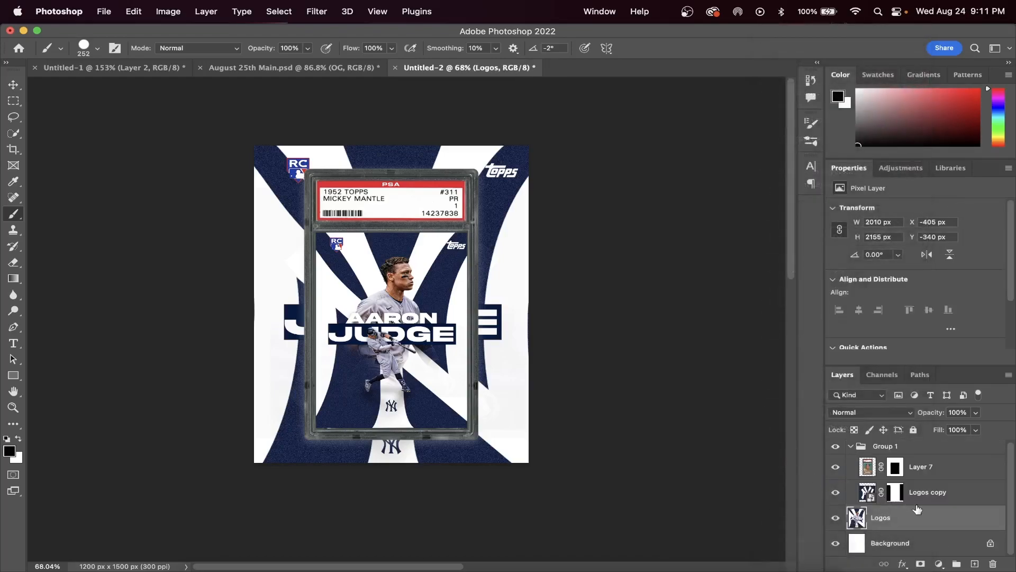
pyautogui.click(837, 518)
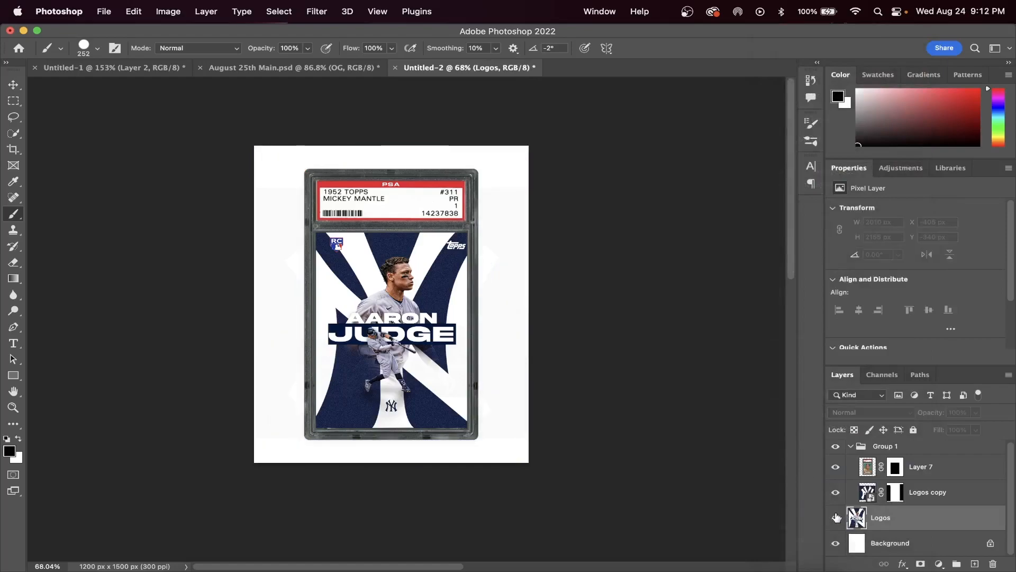
pyautogui.click(836, 517)
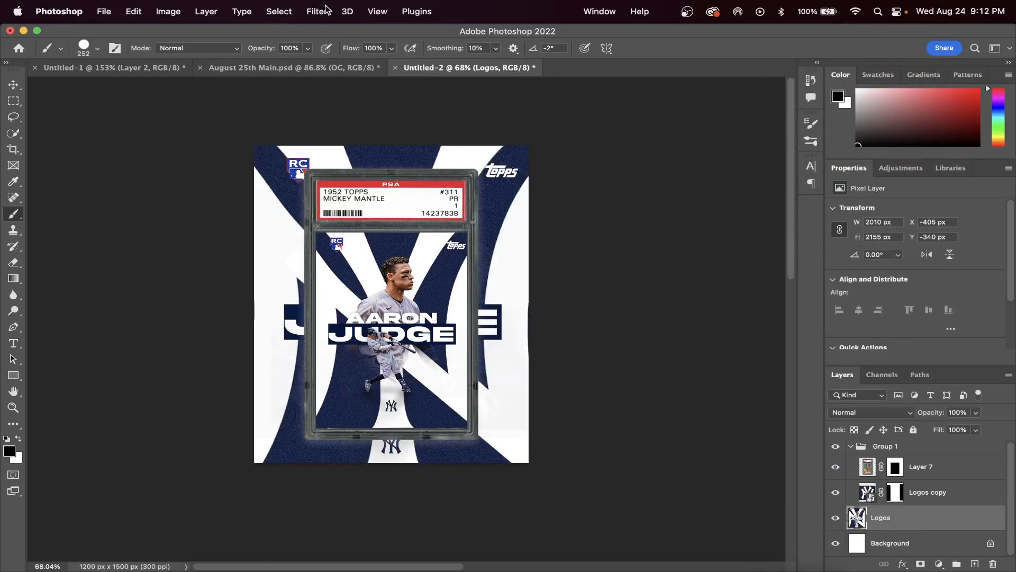
pyautogui.click(317, 11)
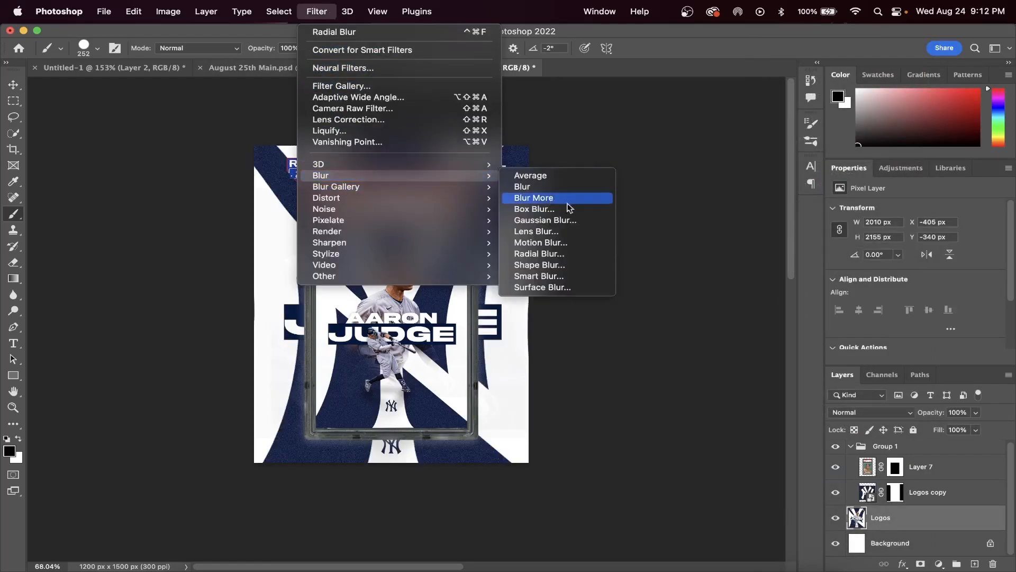
pyautogui.moveTo(558, 231)
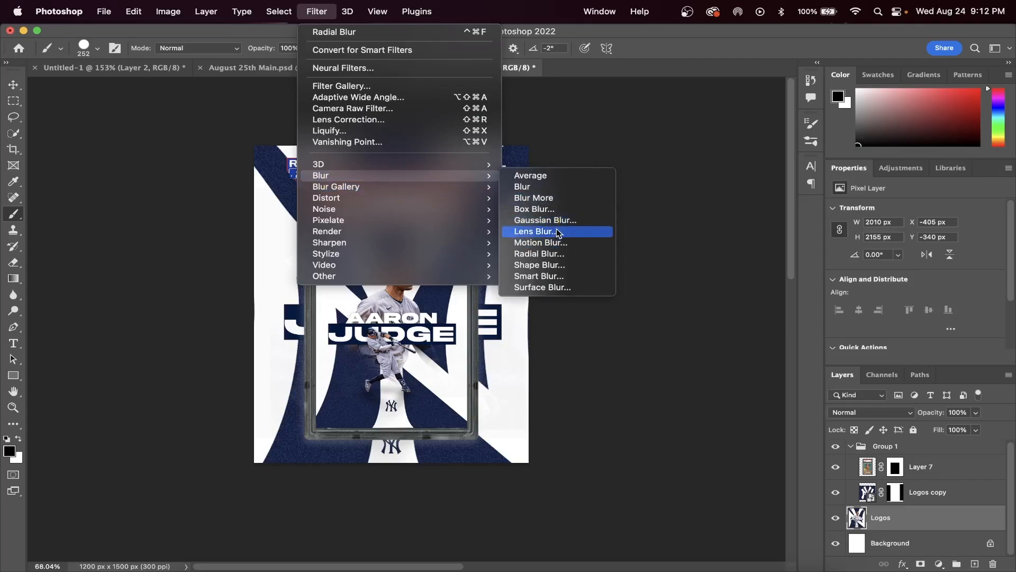
pyautogui.click(545, 220)
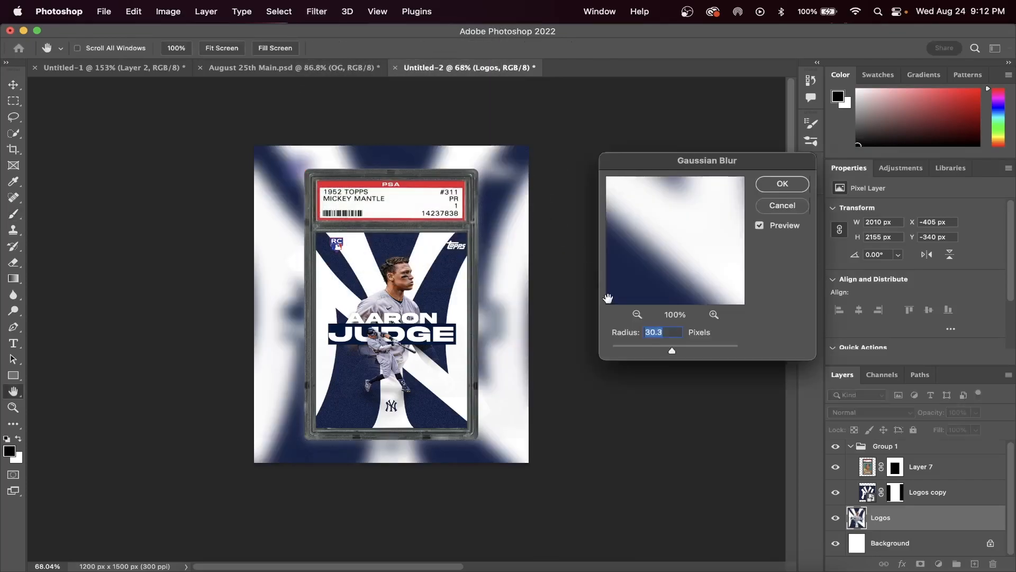
pyautogui.moveTo(673, 346); pyautogui.dragTo(644, 346)
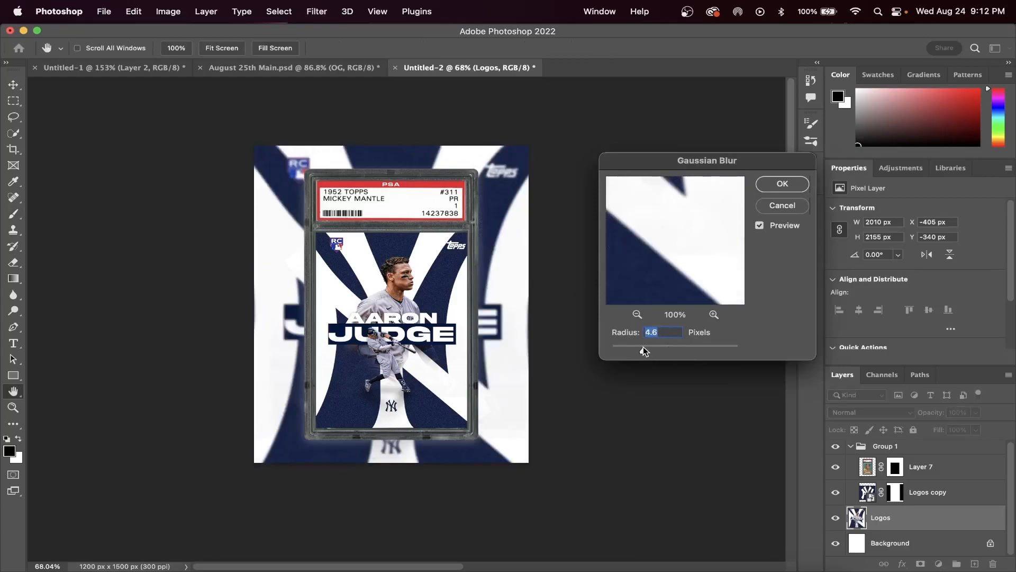
pyautogui.moveTo(644, 346); pyautogui.dragTo(658, 346)
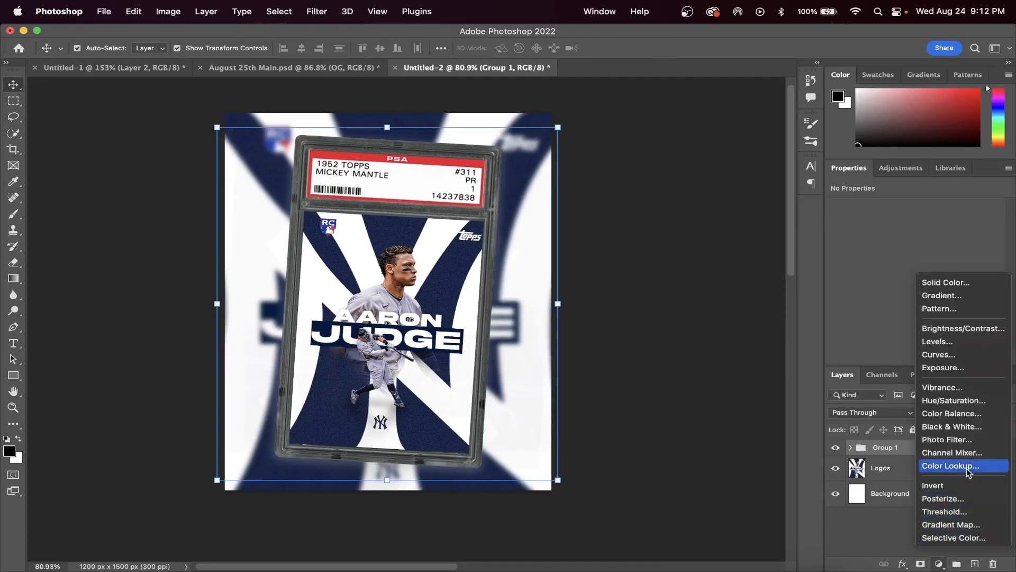
# Add a Color Lookup layer with Fuji ETERNA 250D Kodak 2395 and adjust its strength.
pyautogui.click(950, 465)
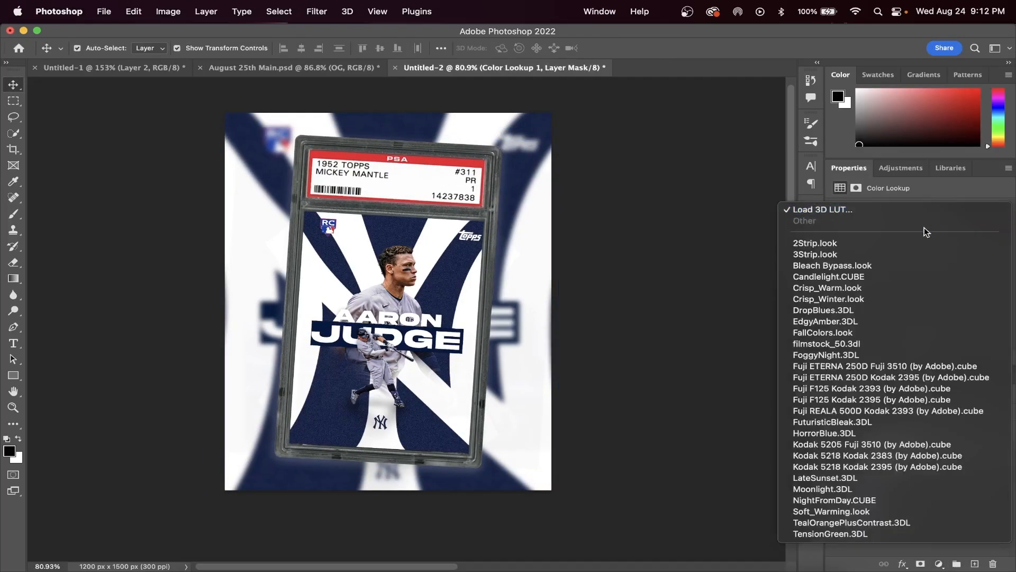
pyautogui.click(889, 376)
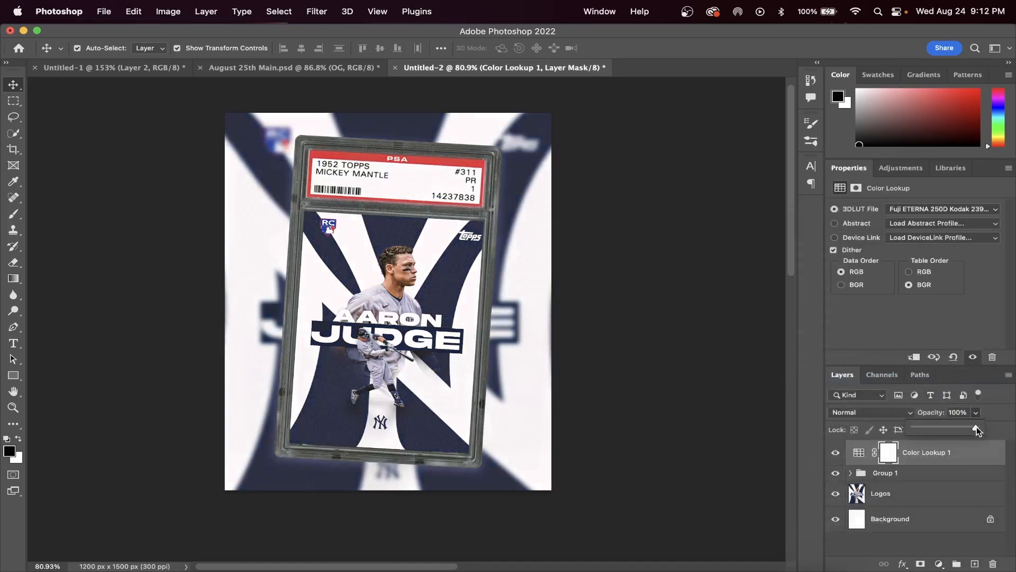
pyautogui.moveTo(976, 430); pyautogui.dragTo(948, 429)
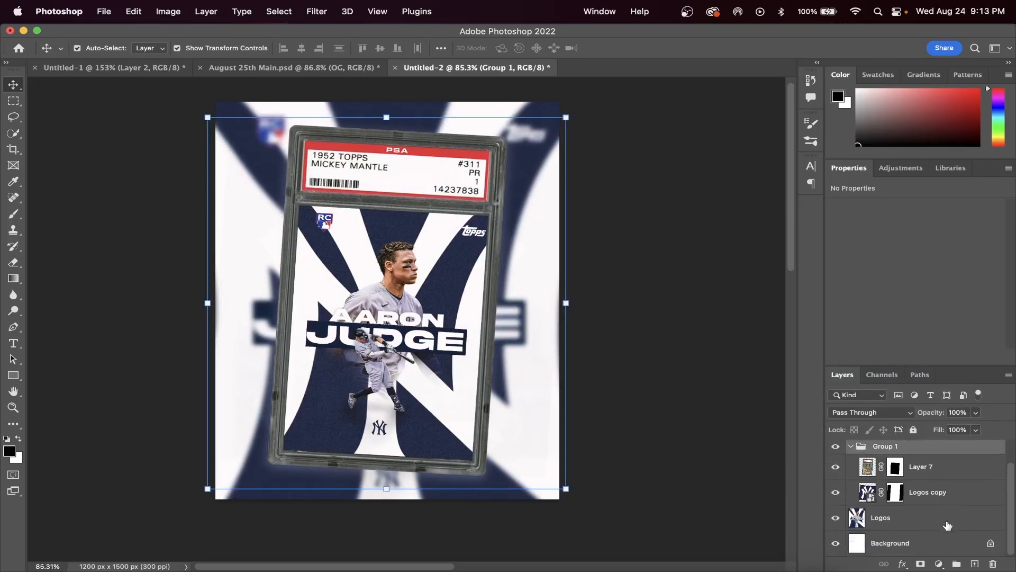
# Hide Layer 3 copy 3 inside the Logos copy smart object and save it.
pyautogui.doubleClick(867, 491)
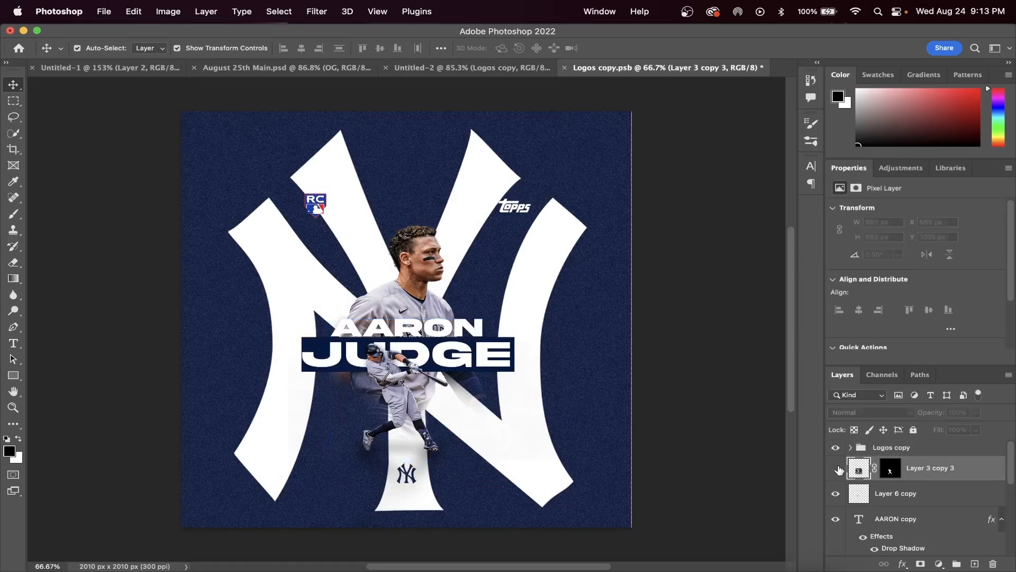
pyautogui.click(930, 467)
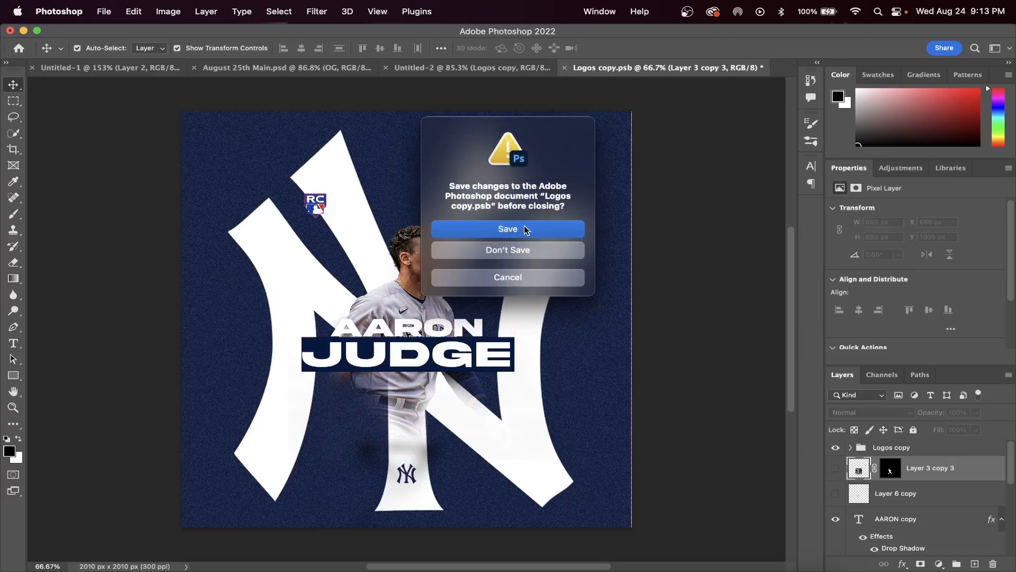
pyautogui.click(508, 228)
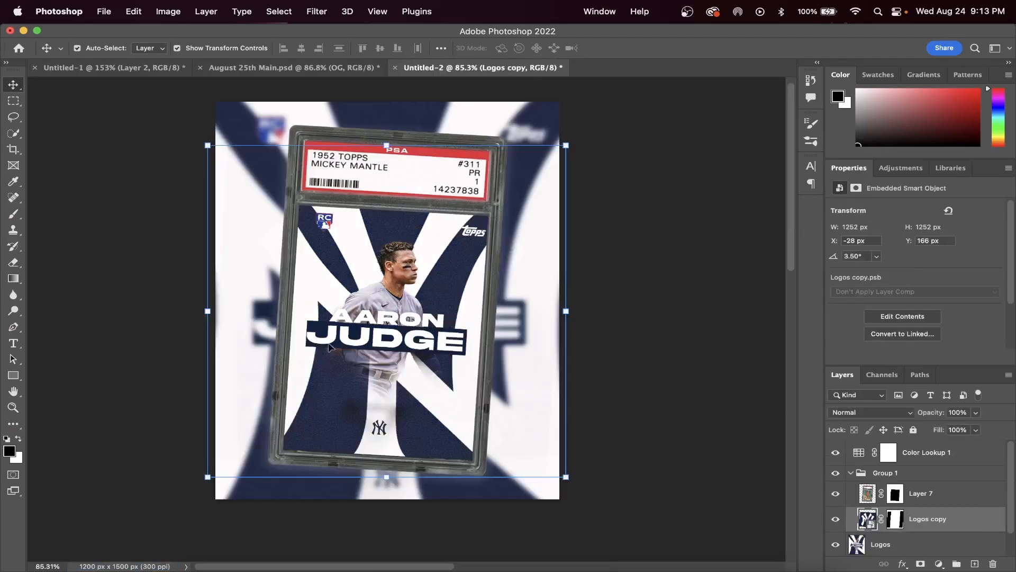